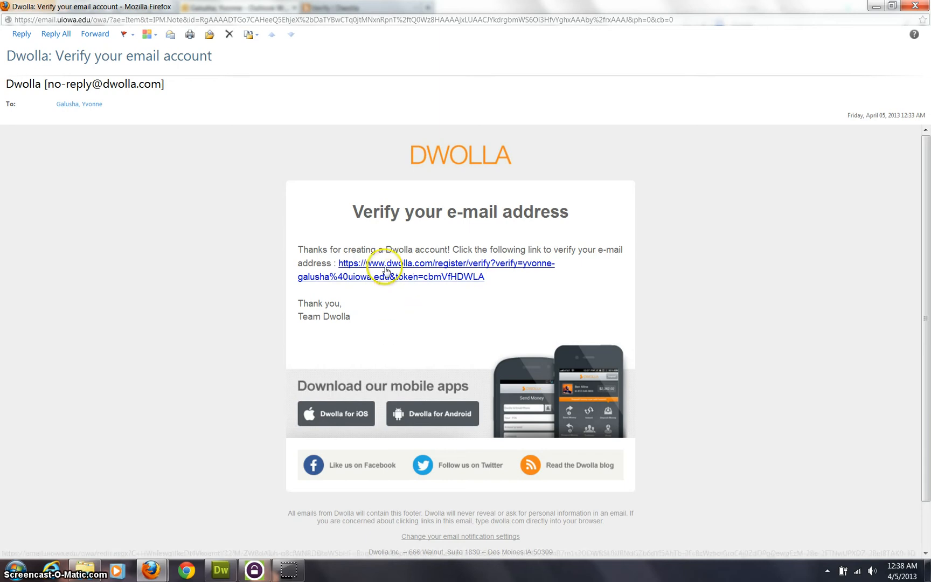
{"action": "left_click", "coordinate": [385, 263]}
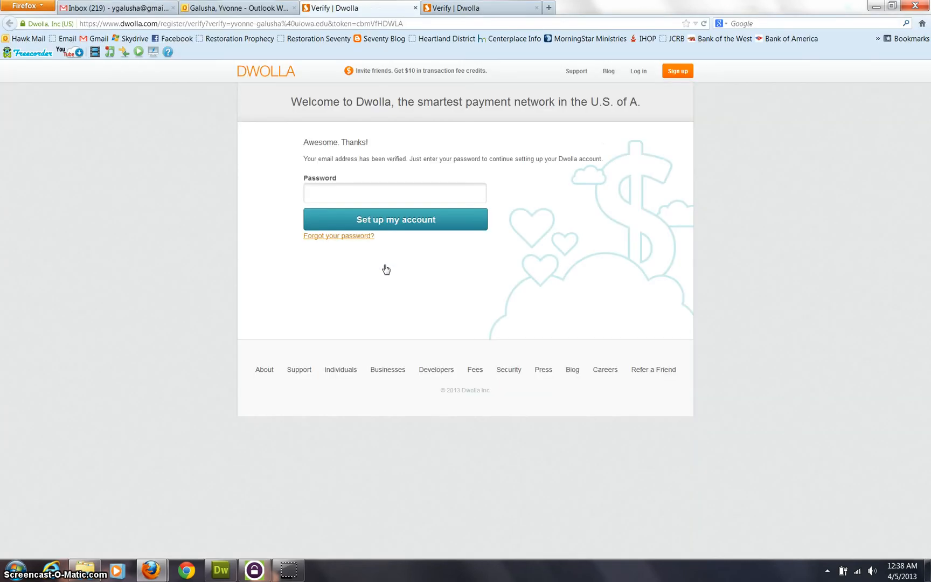
{"action": "left_click", "coordinate": [394, 193]}
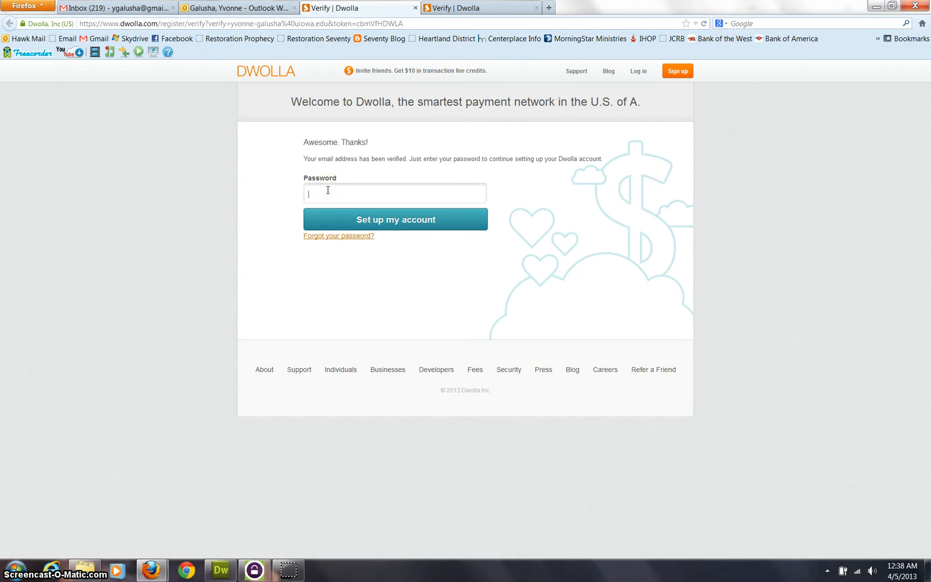
{"action": "type", "text": "password"}
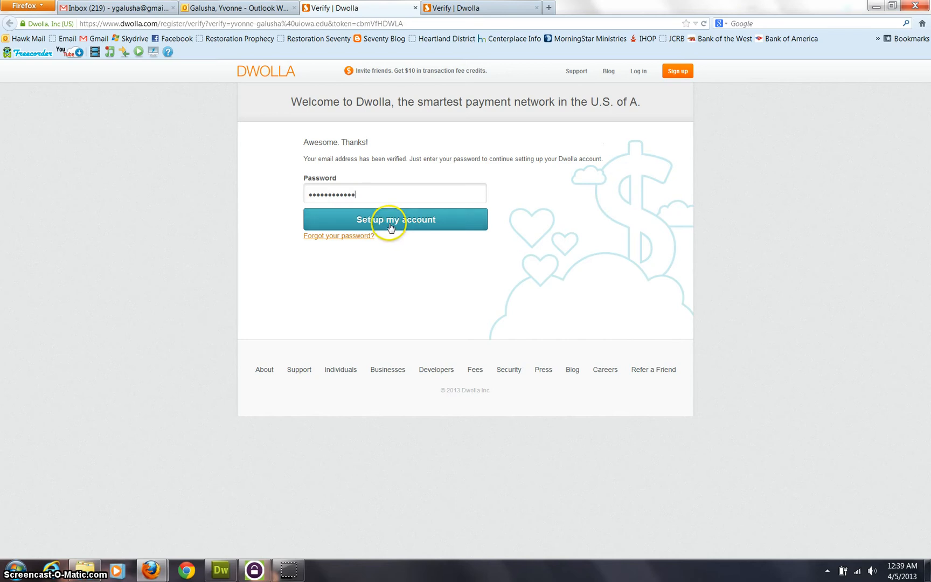
{"action": "left_click", "coordinate": [395, 219]}
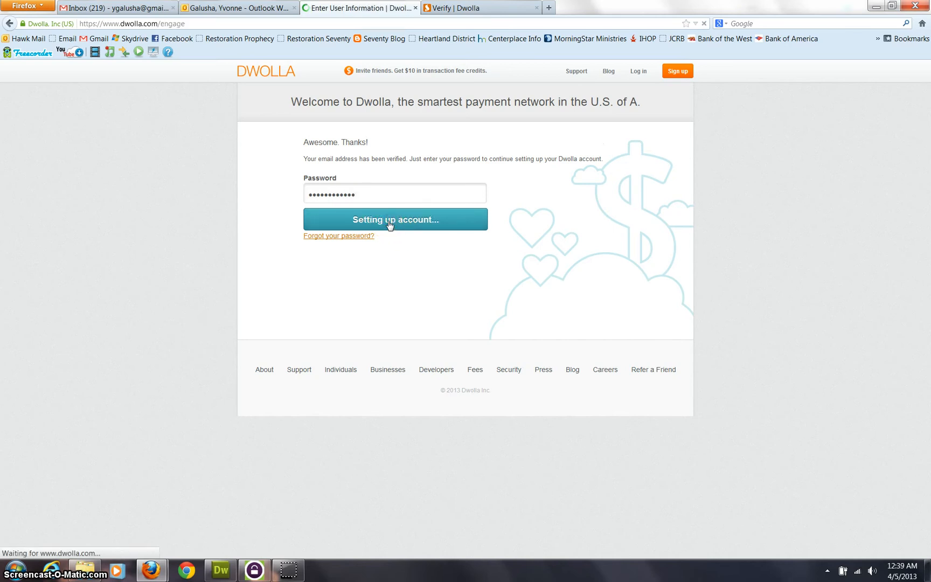
- Let account setup finish and reach the 'Congrats! Welcome to Dwolla' general info form
{"action": "left_click", "coordinate": [394, 219]}
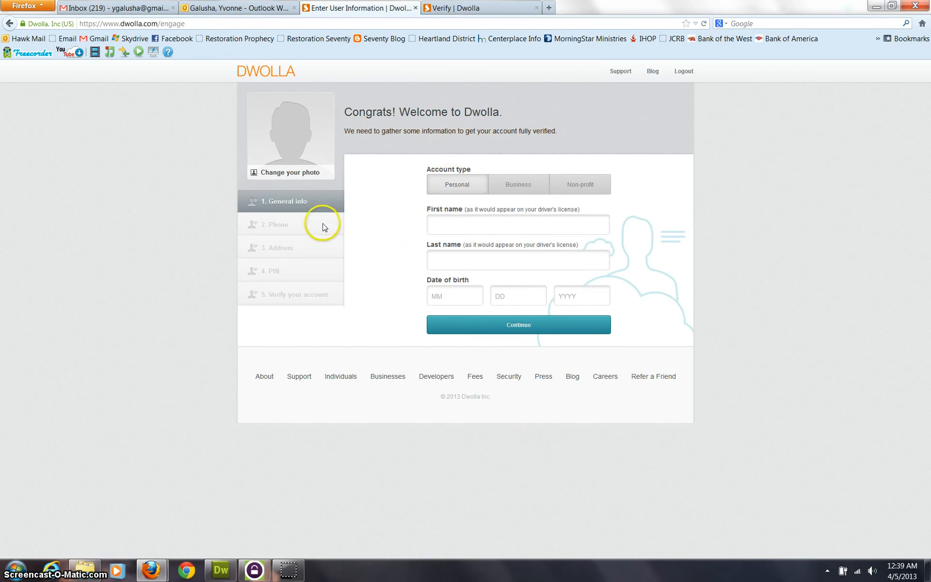
{"action": "mouse_move", "coordinate": [290, 240]}
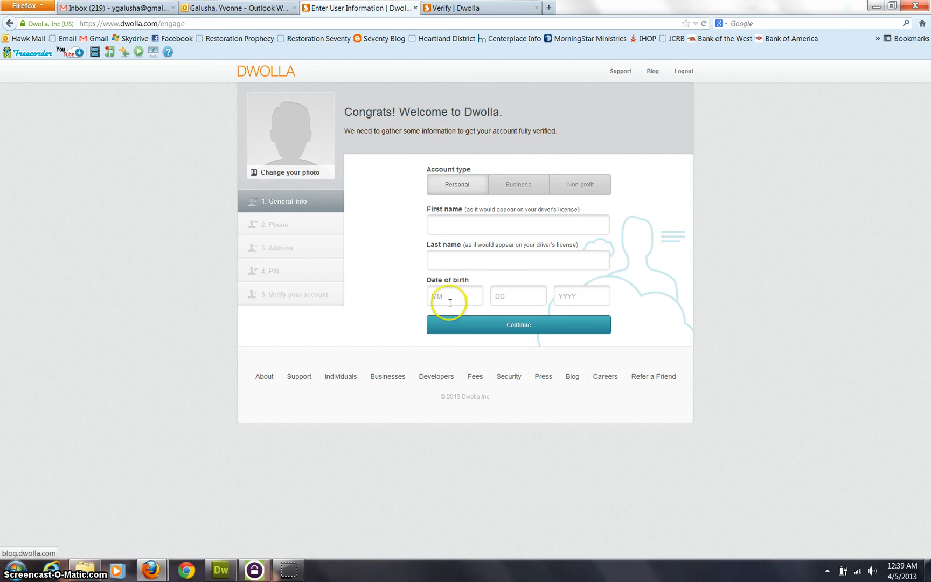
{"action": "mouse_move", "coordinate": [502, 350]}
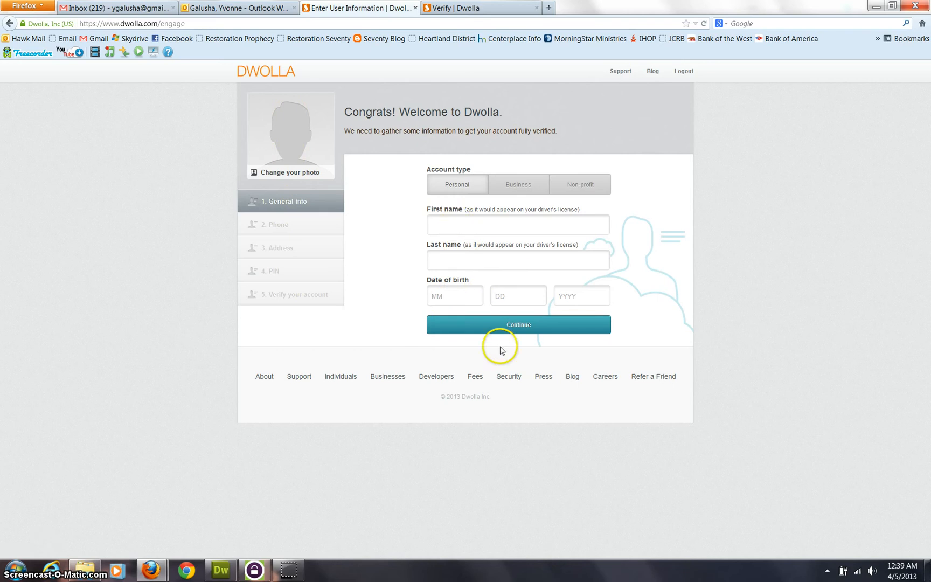
{"action": "mouse_move", "coordinate": [490, 252]}
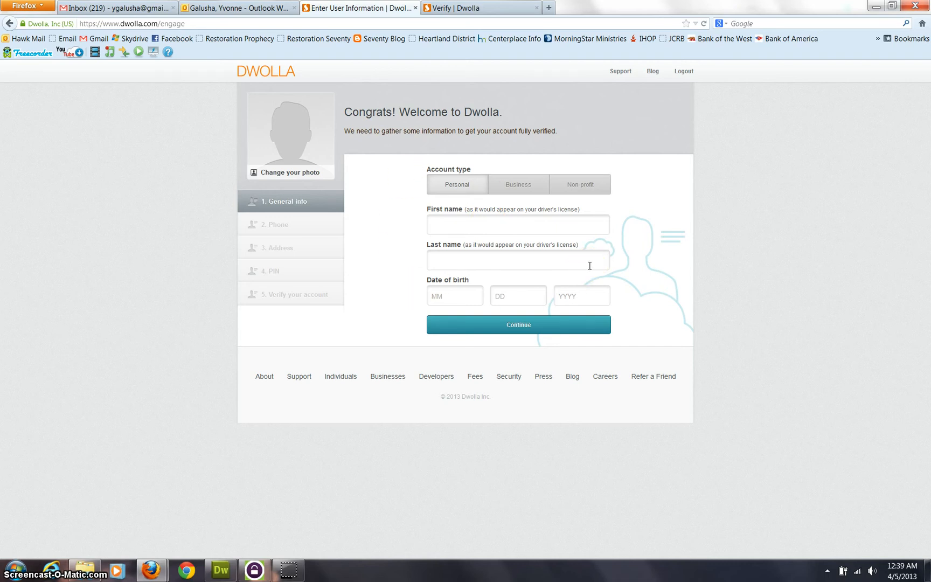
{"action": "mouse_move", "coordinate": [626, 181]}
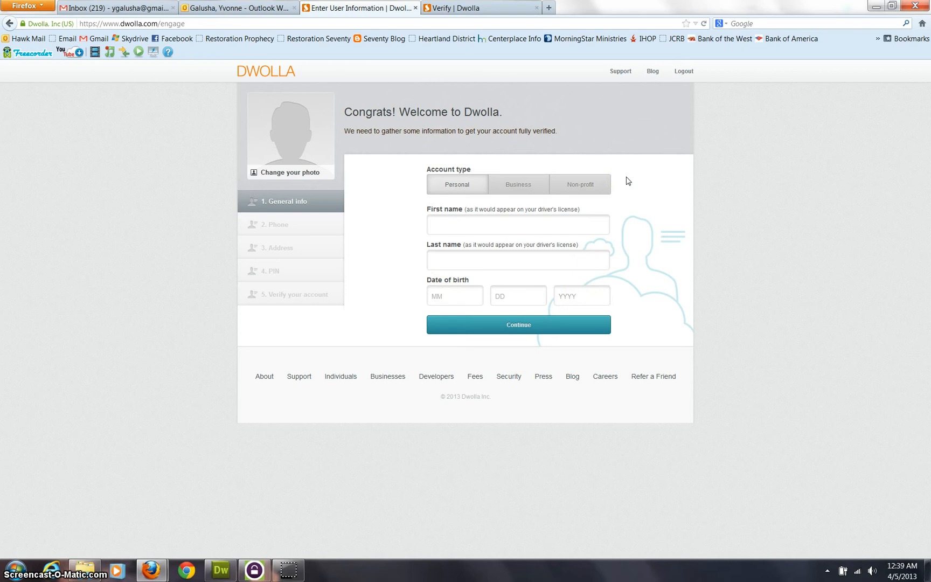
{"action": "left_click", "coordinate": [627, 177]}
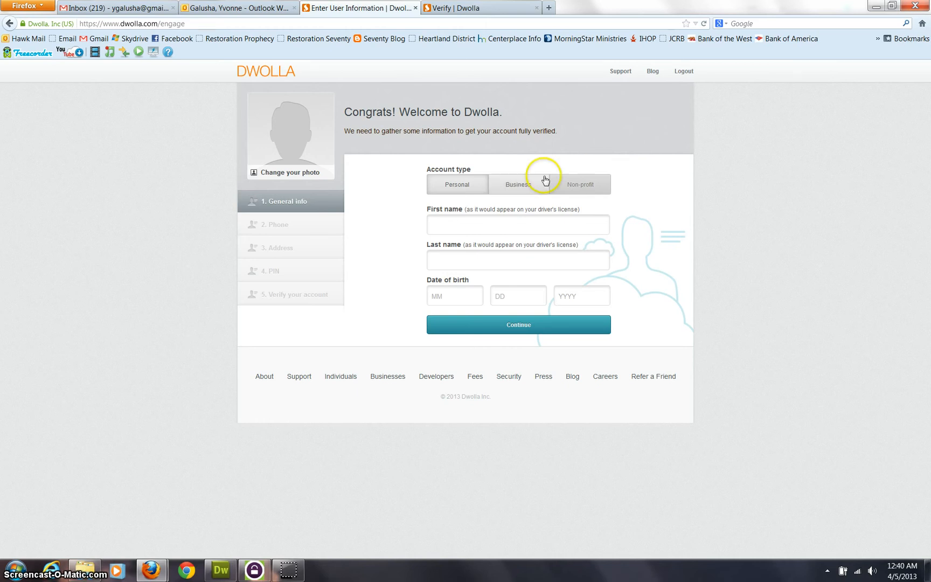
{"action": "mouse_move", "coordinate": [600, 196]}
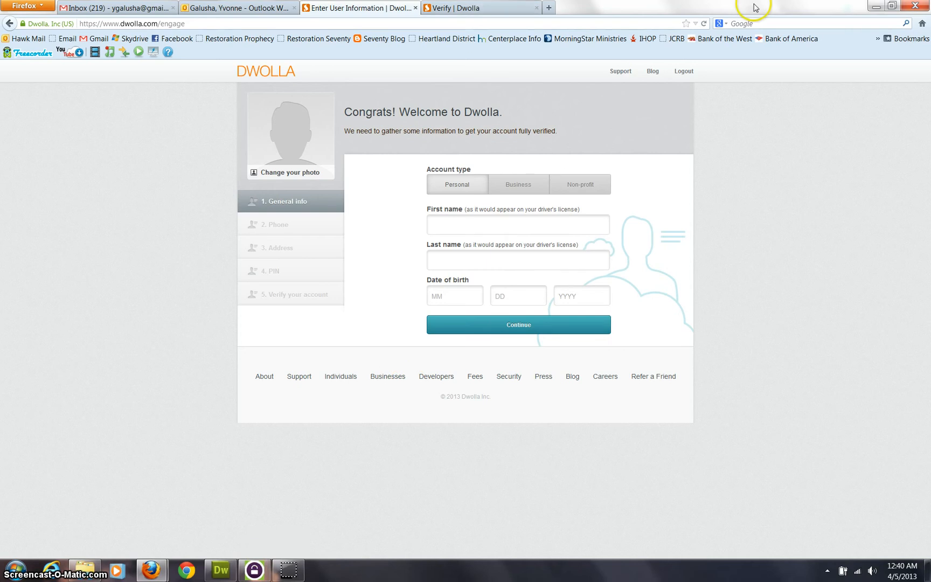
{"action": "mouse_move", "coordinate": [409, 21]}
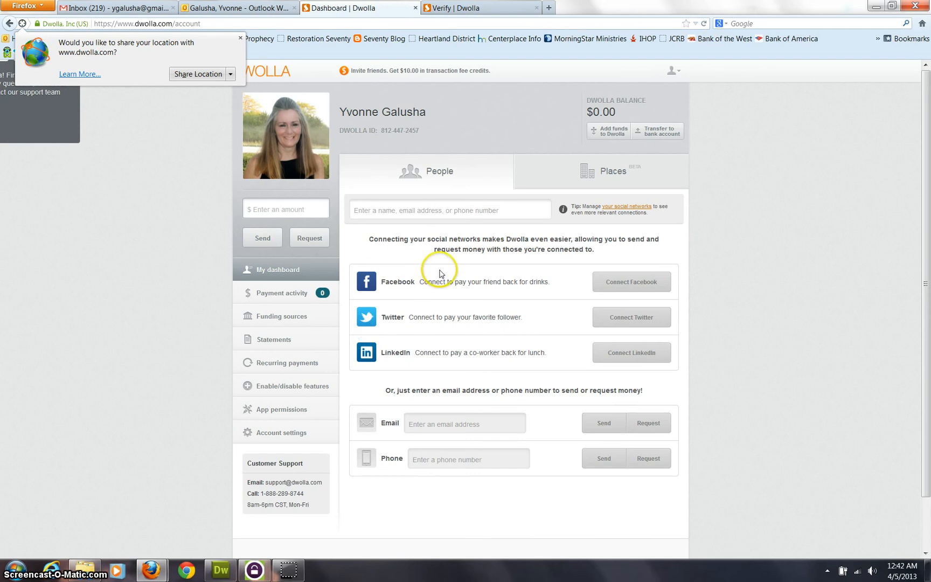
{"action": "mouse_move", "coordinate": [311, 141]}
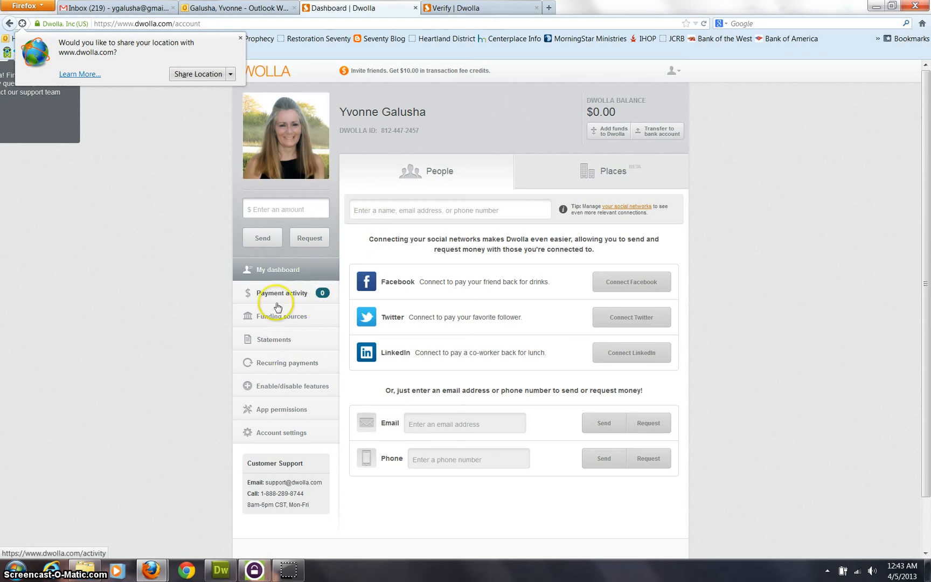
{"action": "mouse_move", "coordinate": [276, 323]}
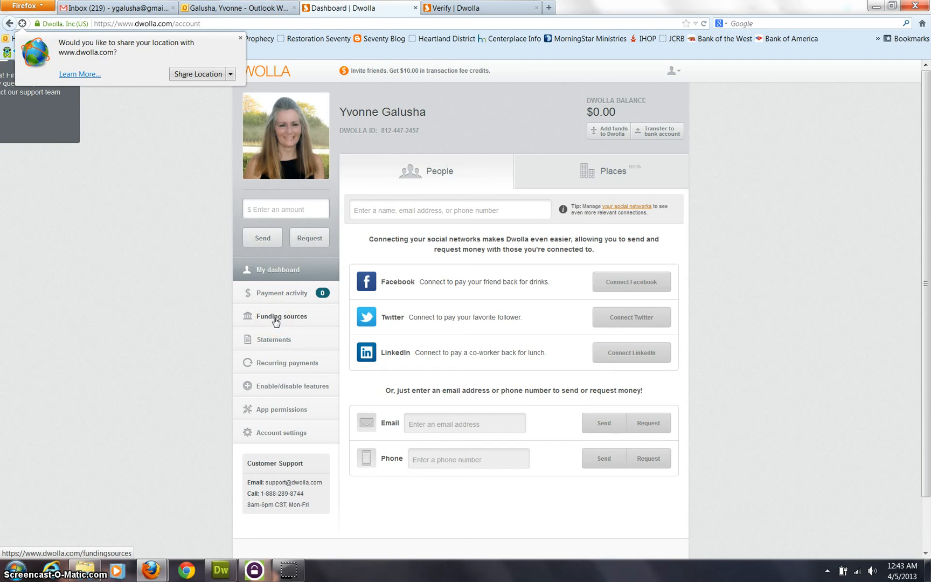
- Go to Funding sources, listing one verified checking account
{"action": "left_click", "coordinate": [280, 316]}
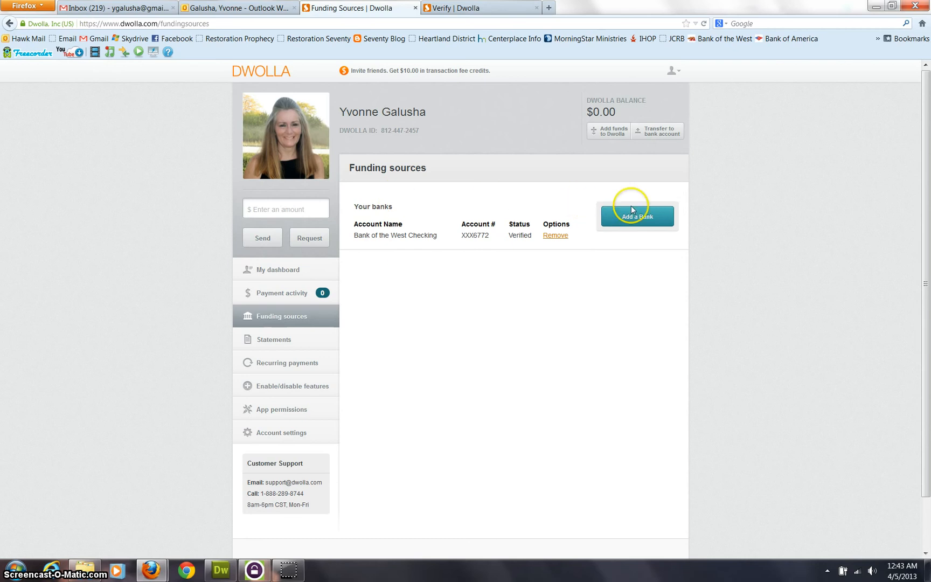
{"action": "mouse_move", "coordinate": [619, 236]}
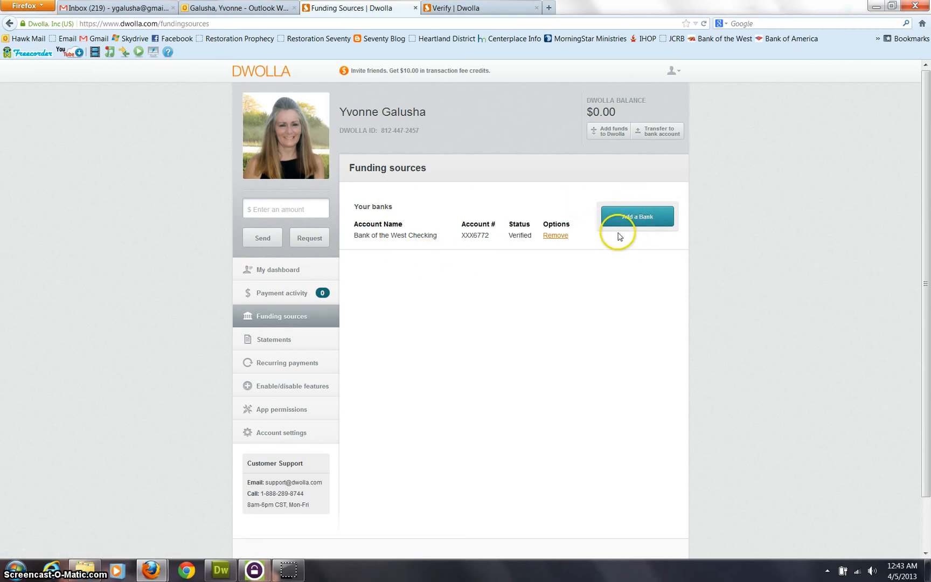
{"action": "left_click", "coordinate": [637, 217]}
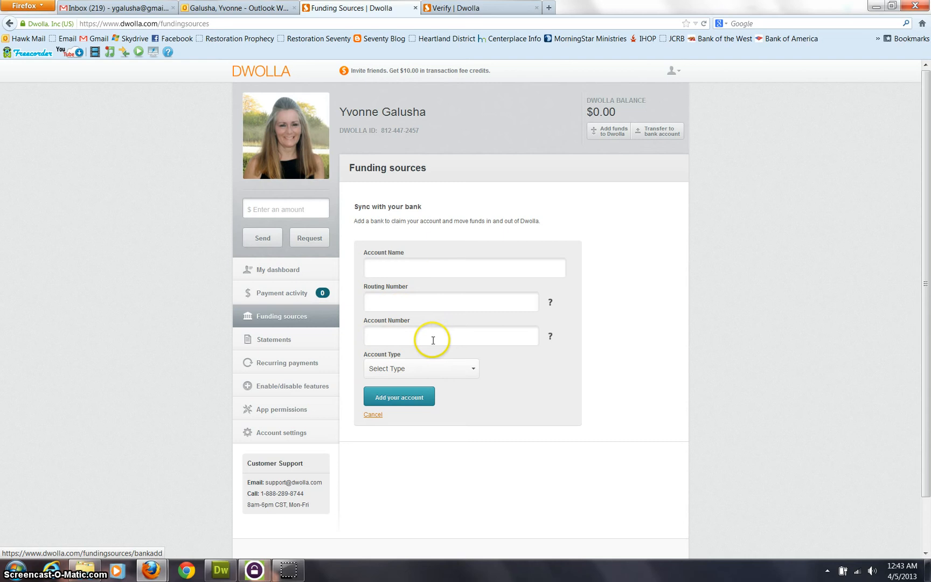
{"action": "left_click", "coordinate": [420, 368]}
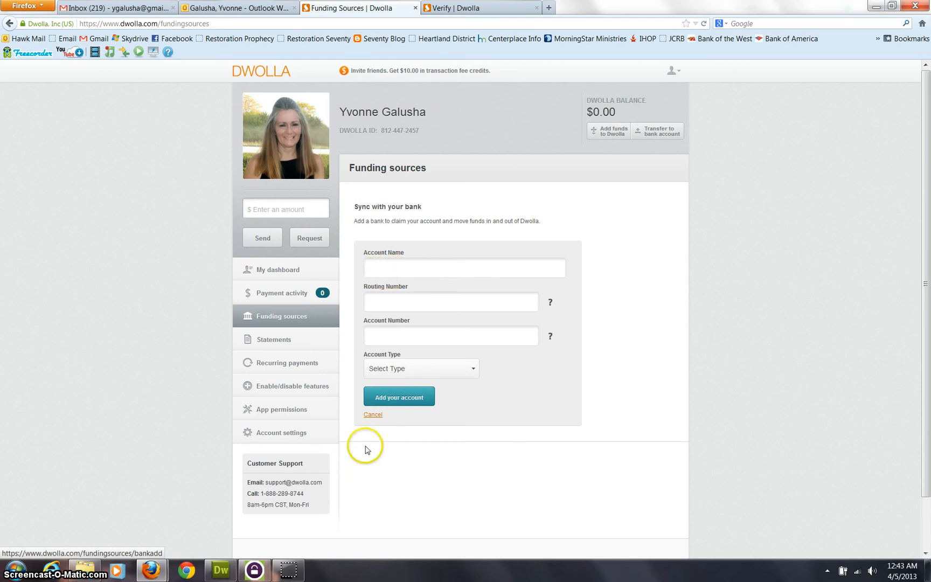
{"action": "left_click", "coordinate": [373, 414]}
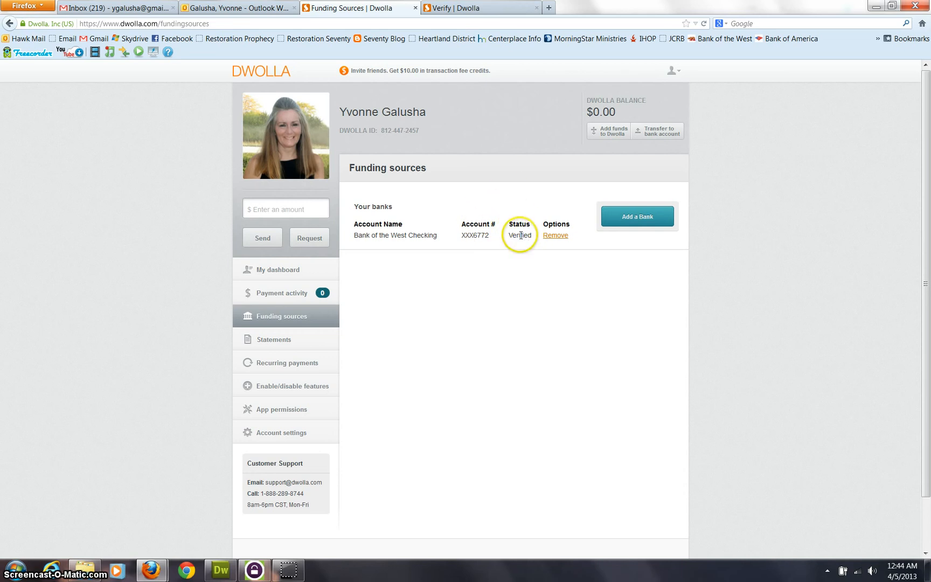
{"action": "mouse_move", "coordinate": [455, 274]}
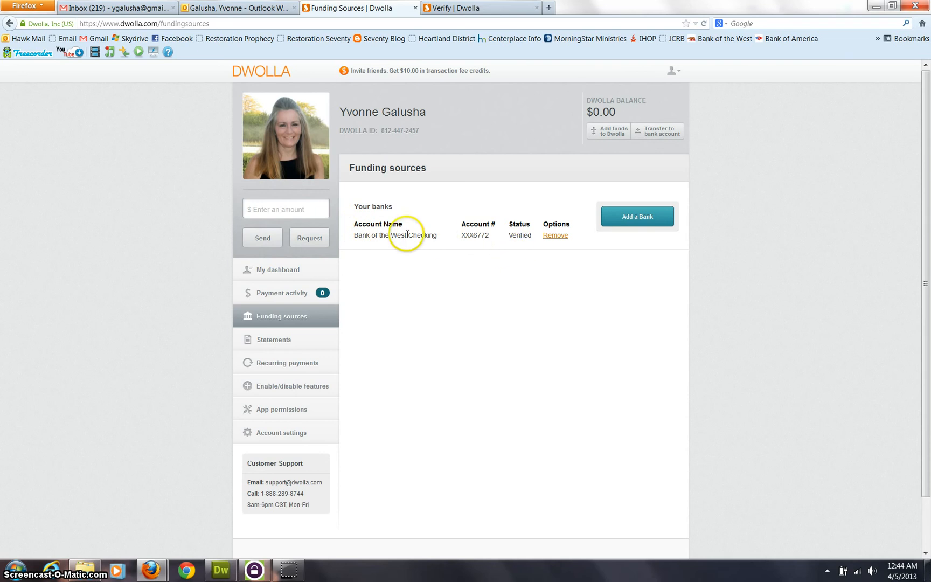
{"action": "mouse_move", "coordinate": [516, 235]}
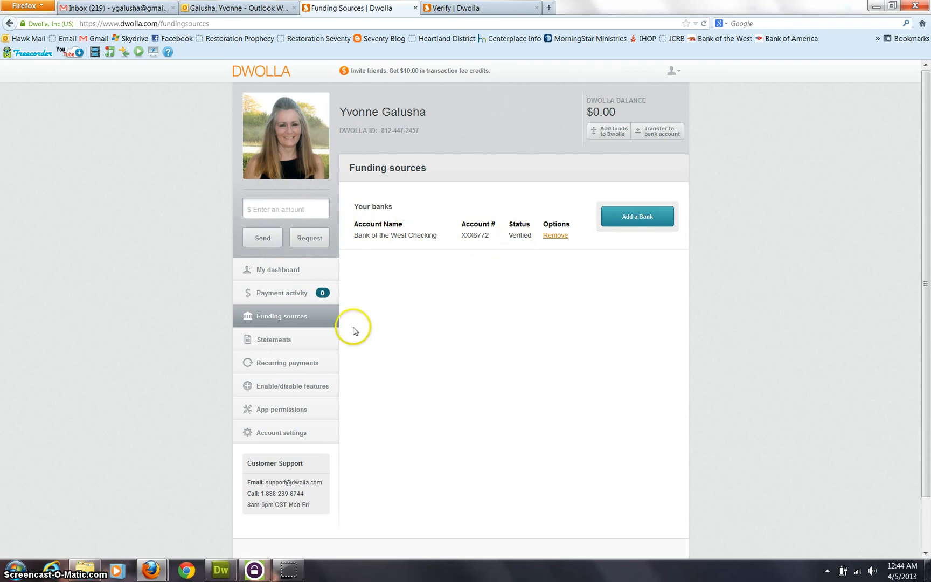
{"action": "mouse_move", "coordinate": [406, 305]}
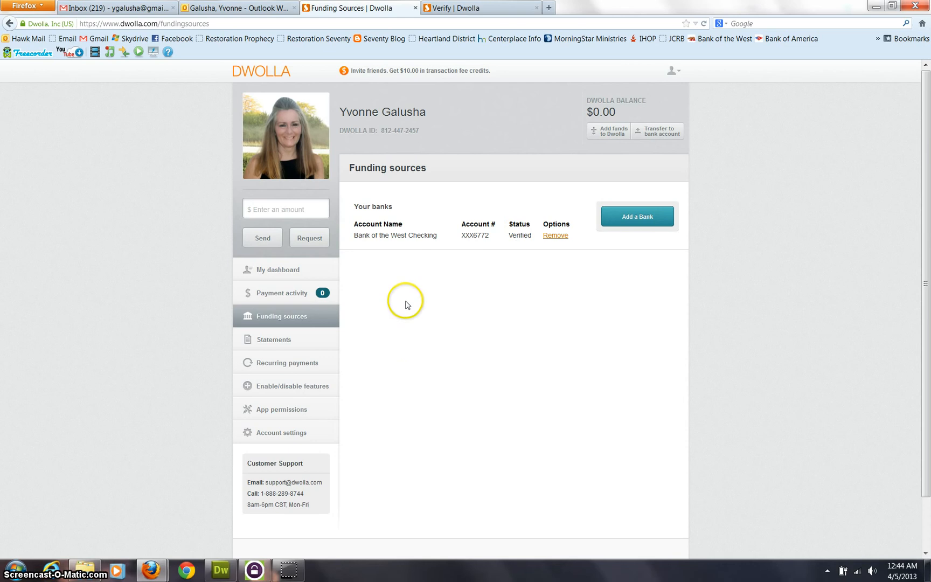
{"action": "mouse_move", "coordinate": [615, 133]}
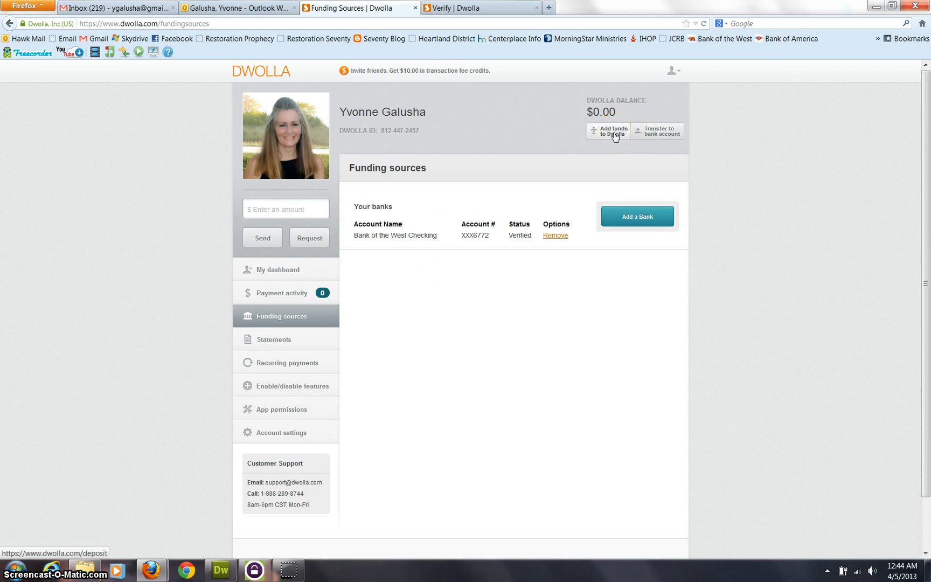
- Start adding funds to the Dwolla balance from below the balance display
{"action": "left_click", "coordinate": [607, 132]}
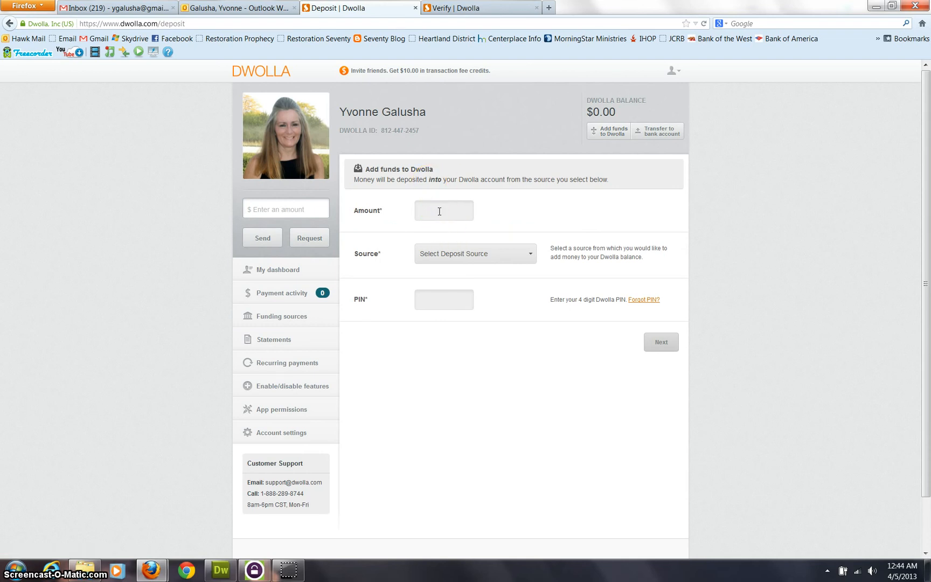
{"action": "left_click", "coordinate": [443, 211]}
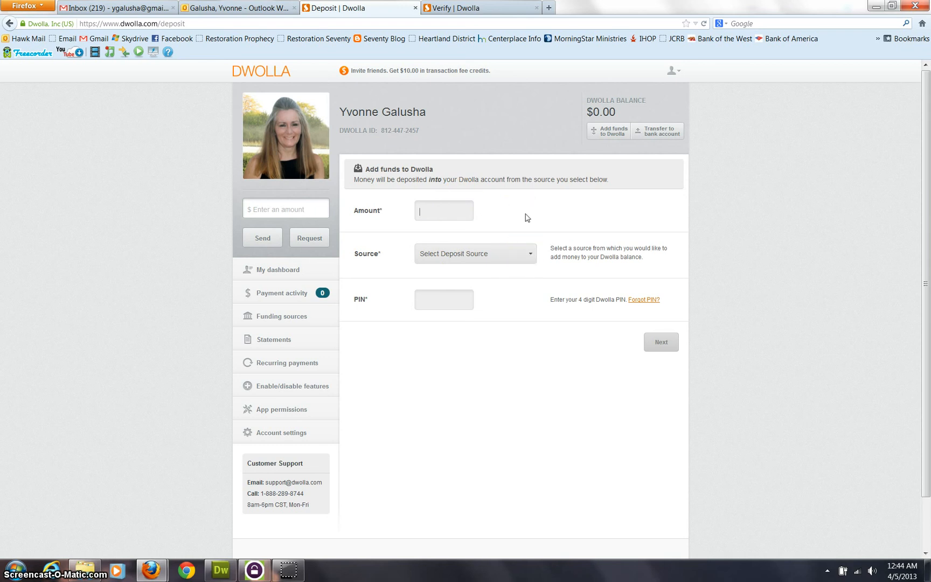
{"action": "type", "text": "20.00"}
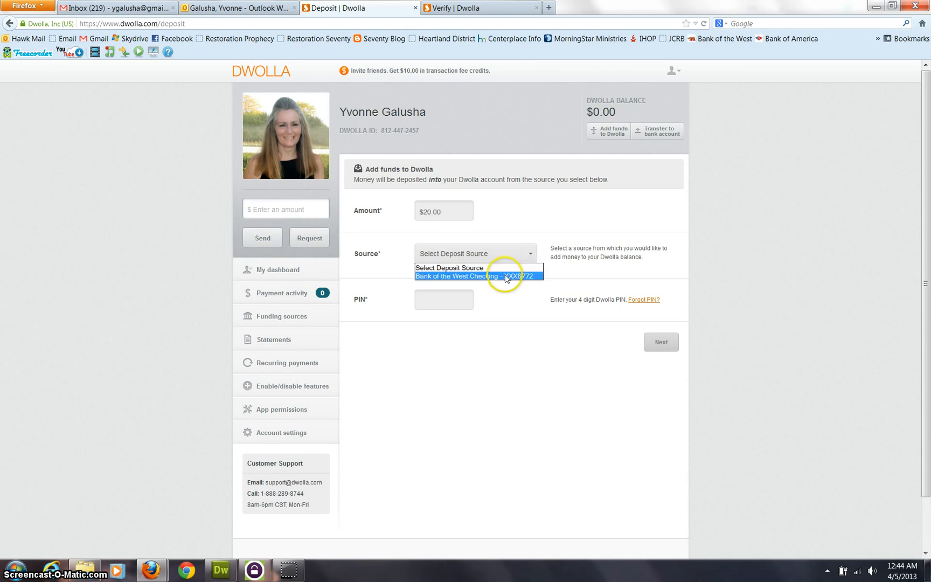
{"action": "left_click", "coordinate": [478, 276]}
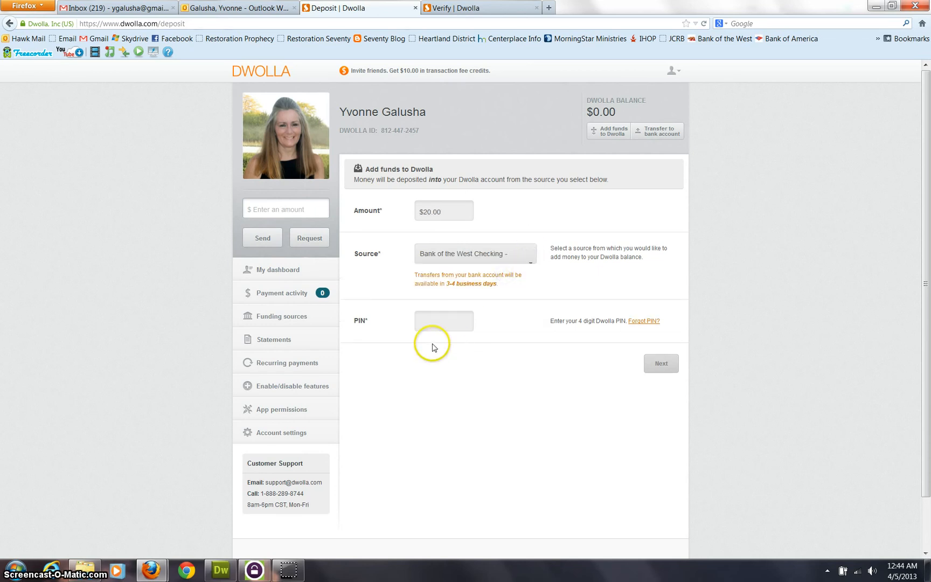
{"action": "mouse_move", "coordinate": [413, 302]}
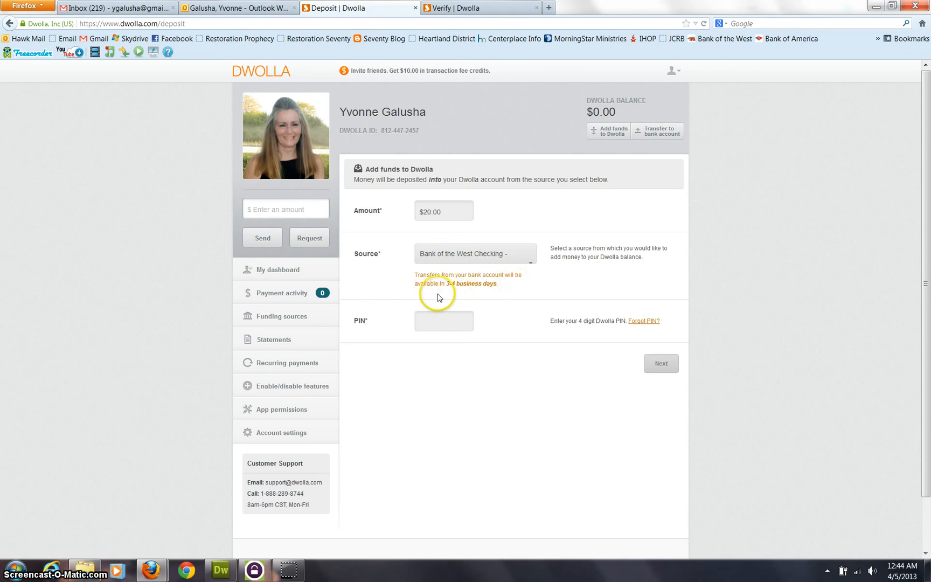
{"action": "left_click", "coordinate": [443, 321]}
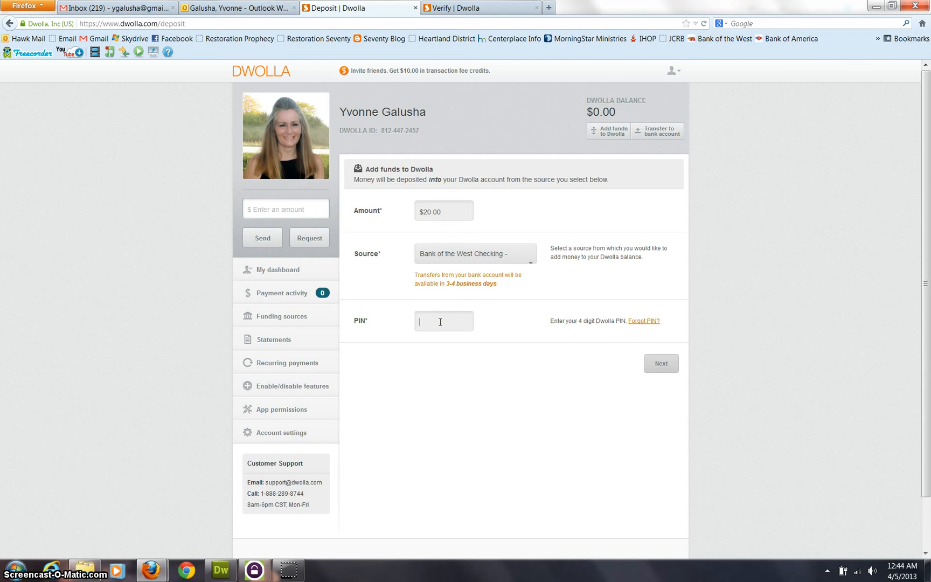
{"action": "type", "text": "1"}
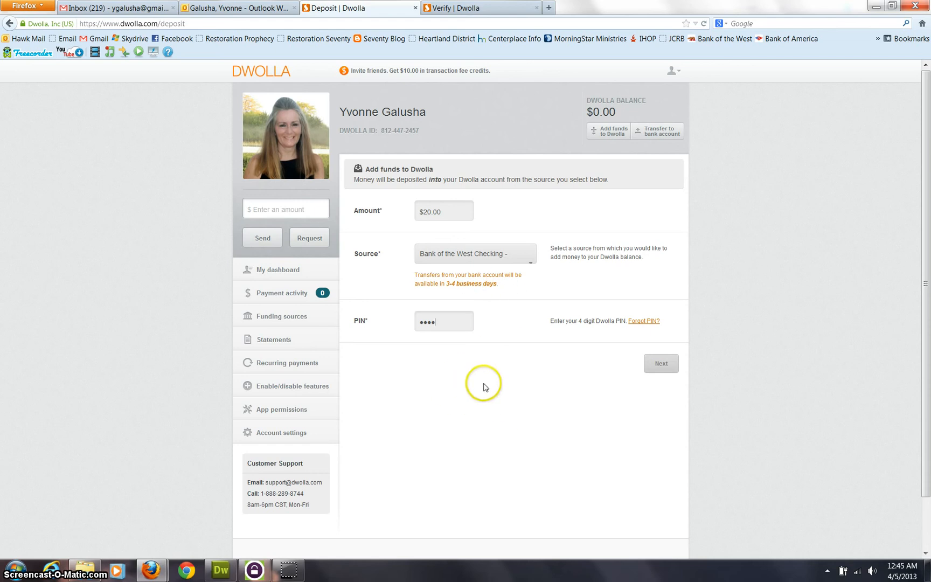
{"action": "mouse_move", "coordinate": [694, 381]}
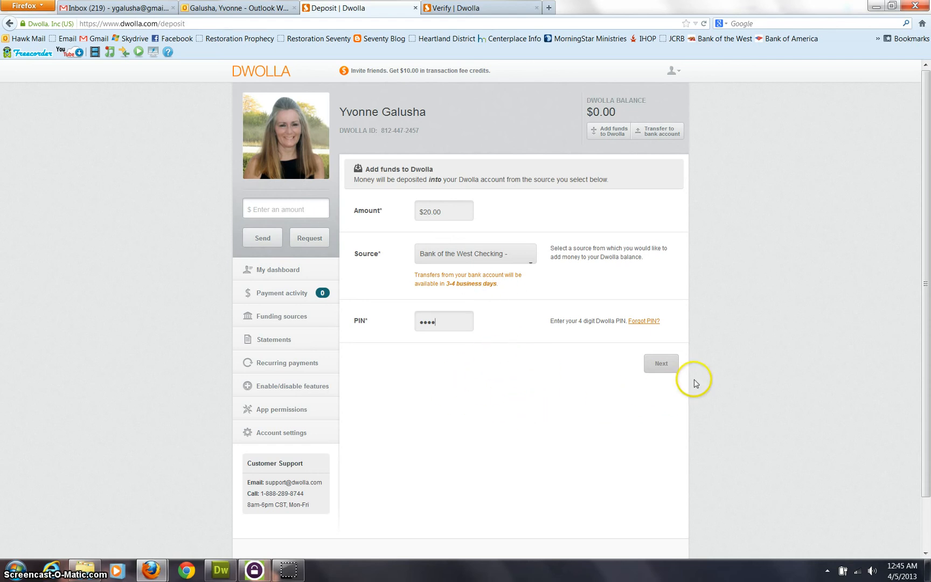
- Review the $20.00 deposit summary, then return to edit the deposit details
{"action": "left_click", "coordinate": [660, 363]}
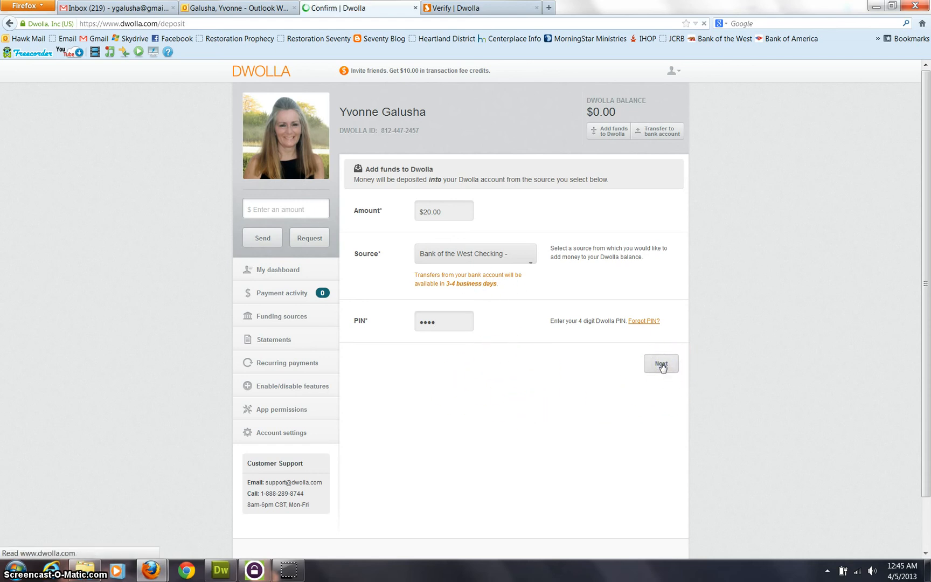
{"action": "left_click", "coordinate": [660, 363]}
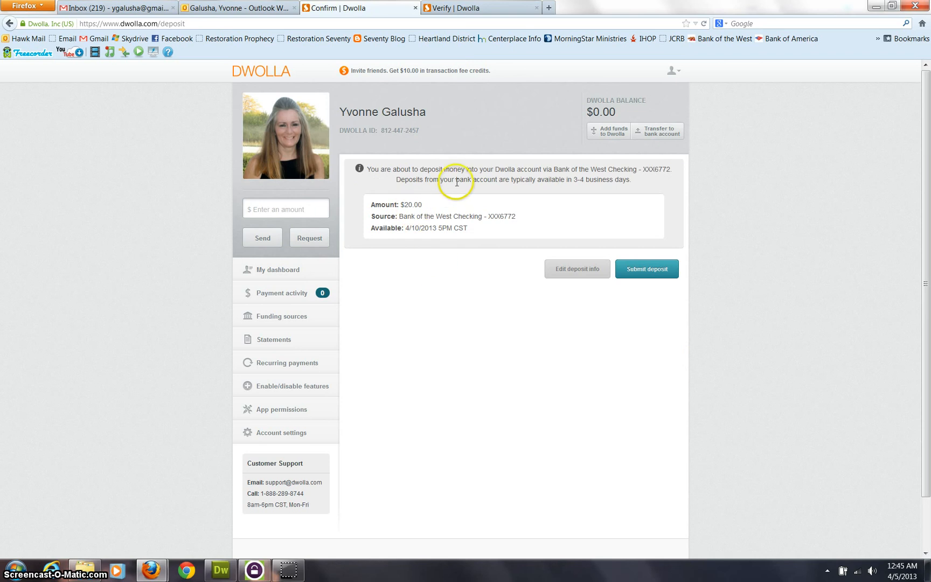
{"action": "mouse_move", "coordinate": [631, 177]}
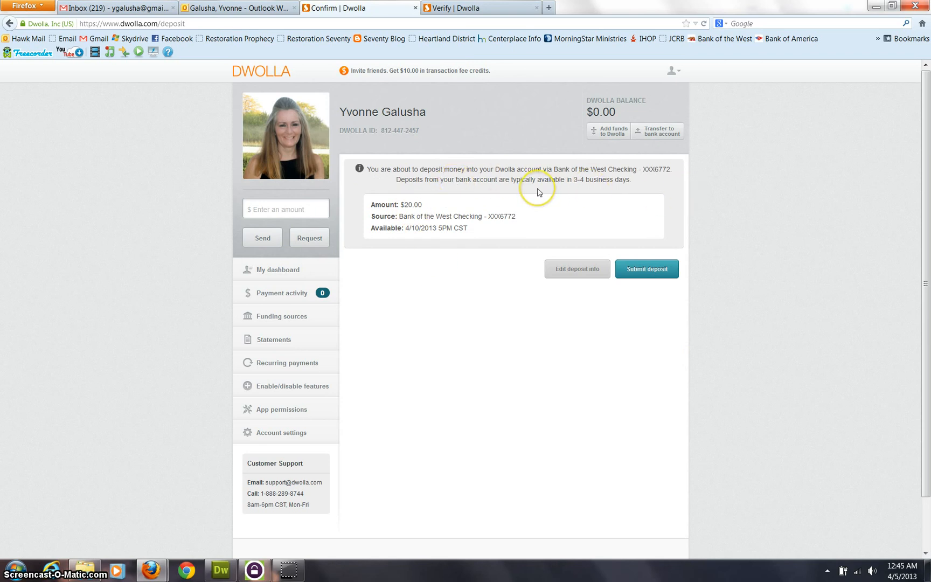
{"action": "mouse_move", "coordinate": [596, 292]}
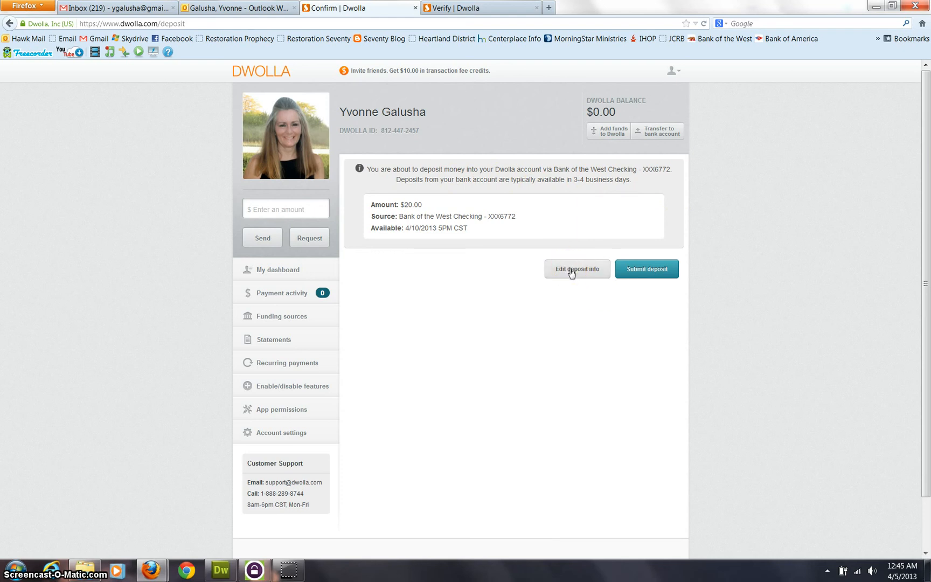
{"action": "left_click", "coordinate": [575, 268]}
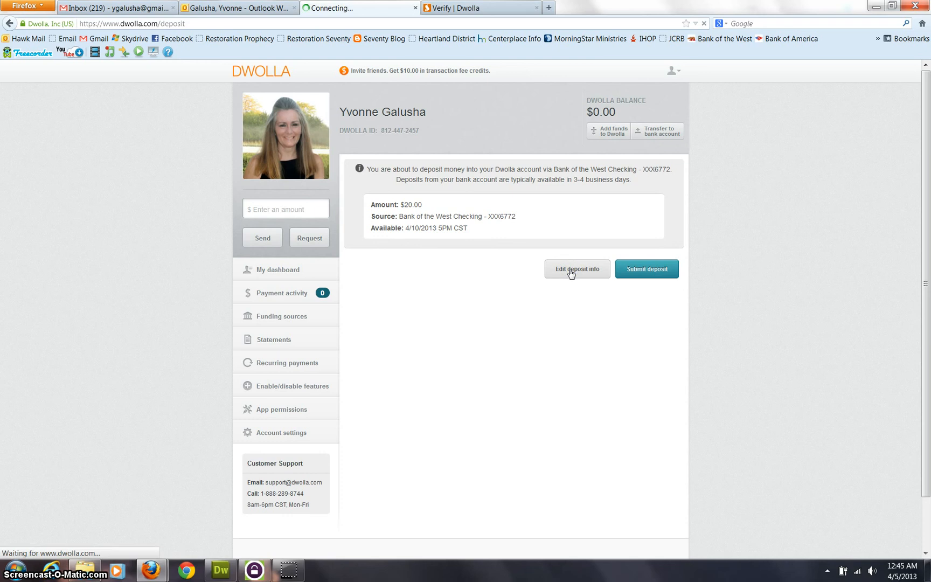
- Change the amount to 9.99, re-enter the PIN, and proceed to the $9.99 deposit summary
{"action": "left_click", "coordinate": [576, 268]}
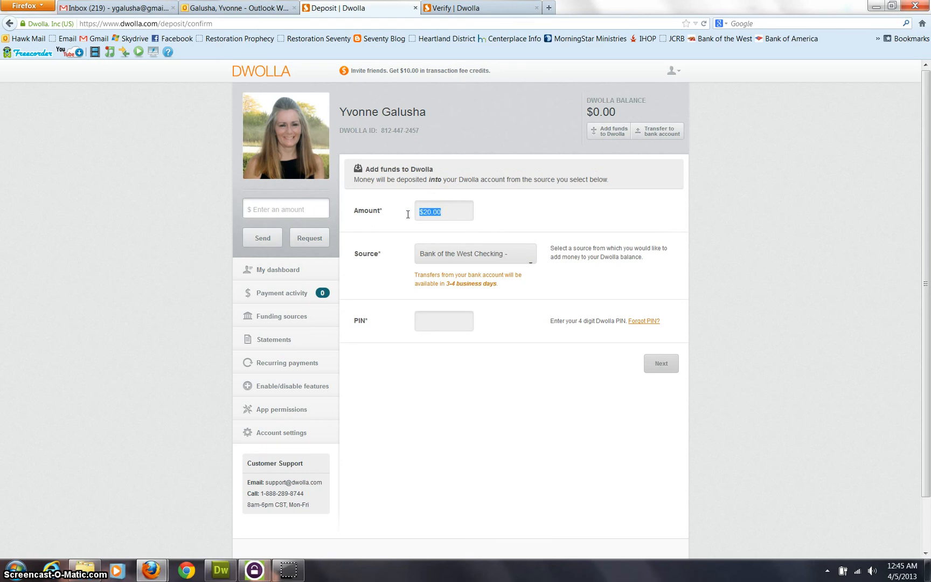
{"action": "type", "text": "9.99"}
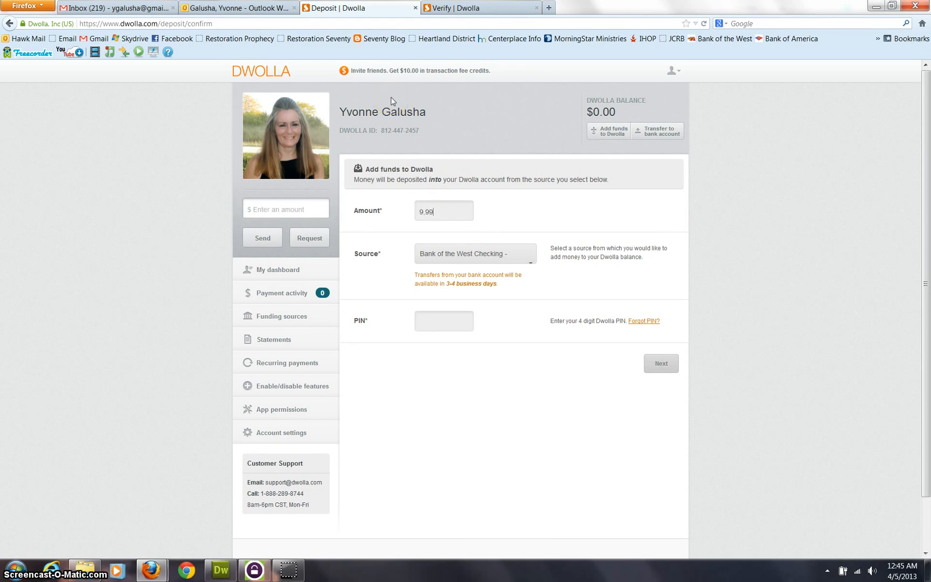
{"action": "key", "text": "BackSpace"}
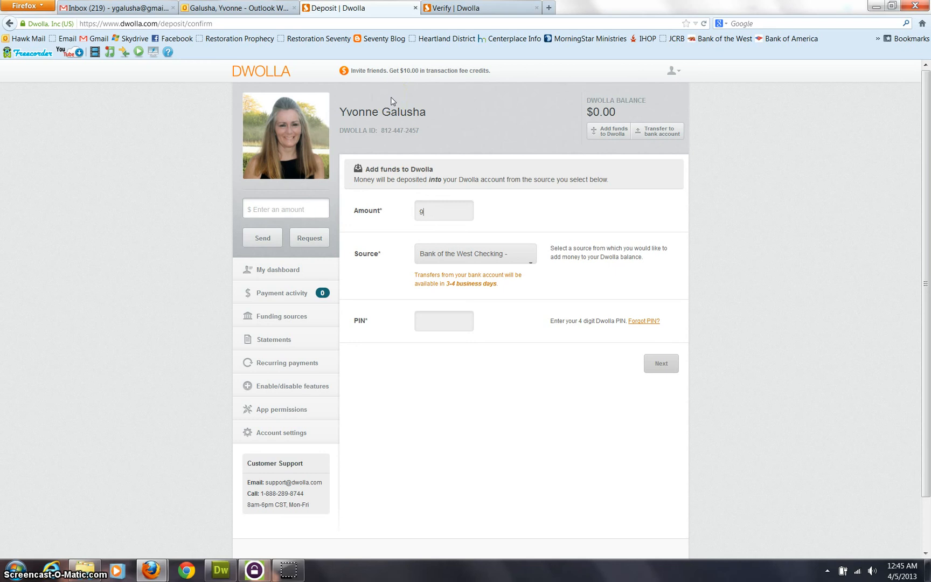
{"action": "type", "text": ".99"}
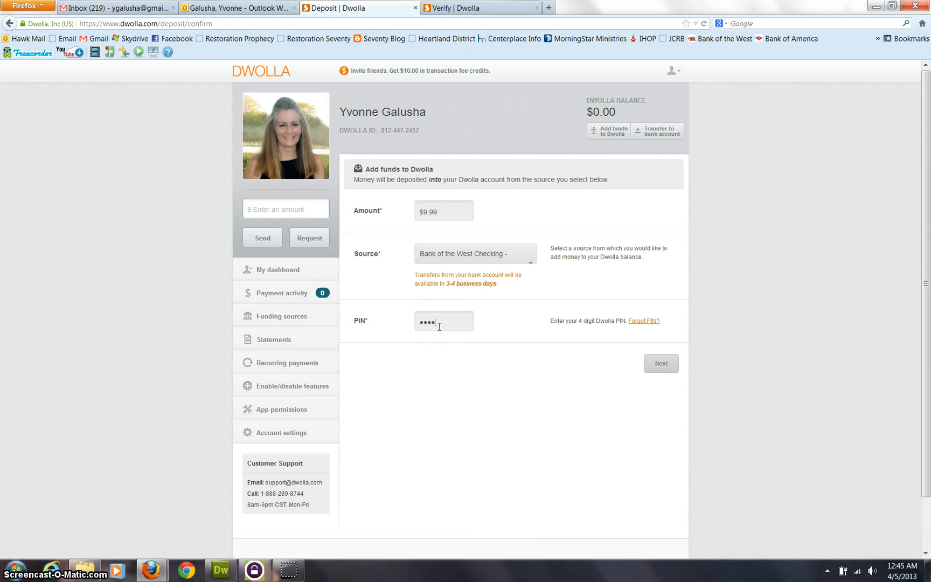
{"action": "left_click", "coordinate": [660, 363]}
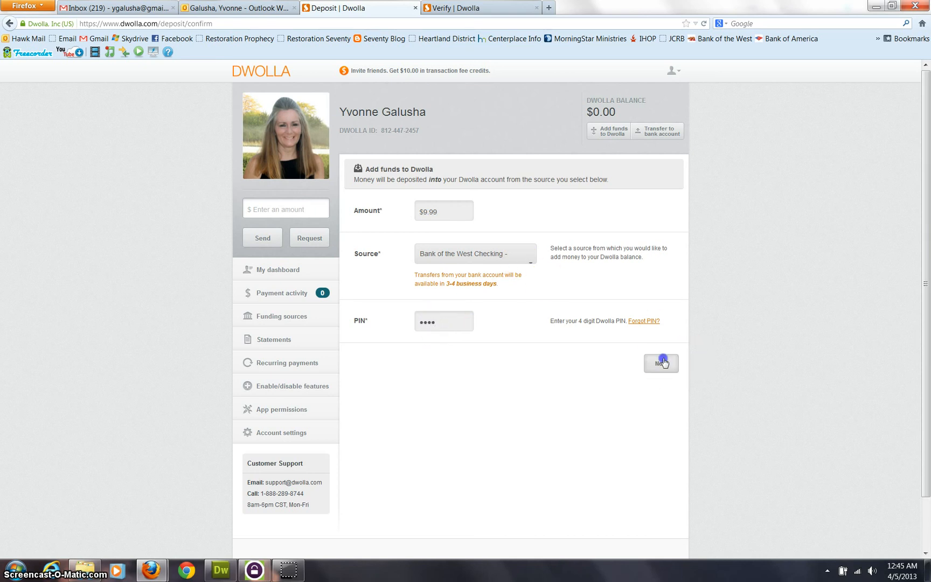
{"action": "left_click", "coordinate": [660, 363]}
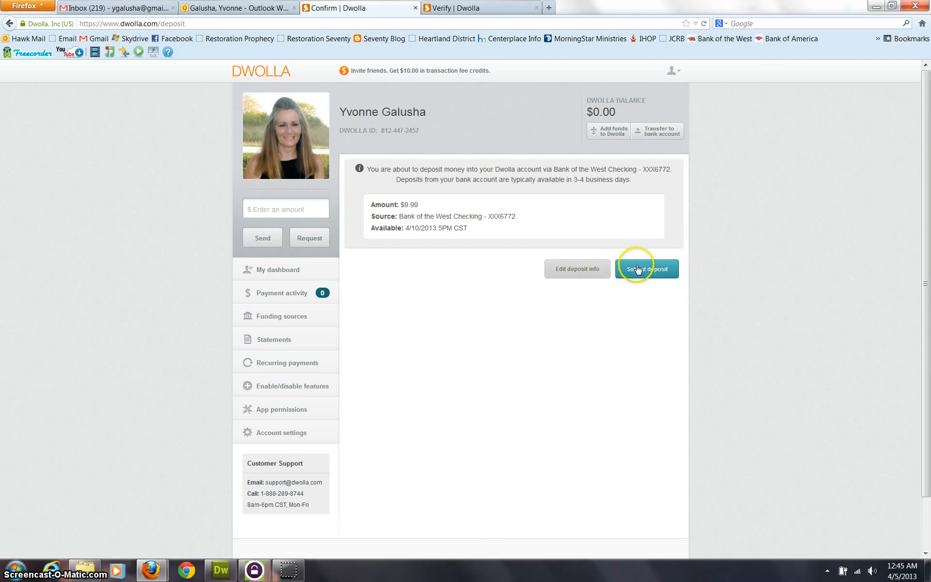
- Submit the $9.99 deposit, confirmed as clearing 4/10/2013 by 5PM CST
{"action": "left_click", "coordinate": [646, 268]}
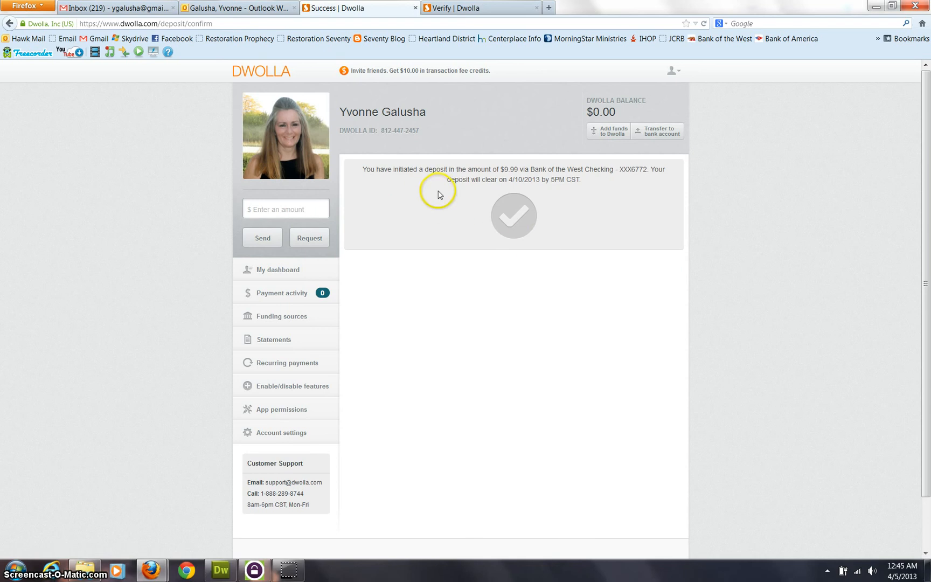
{"action": "mouse_move", "coordinate": [604, 190]}
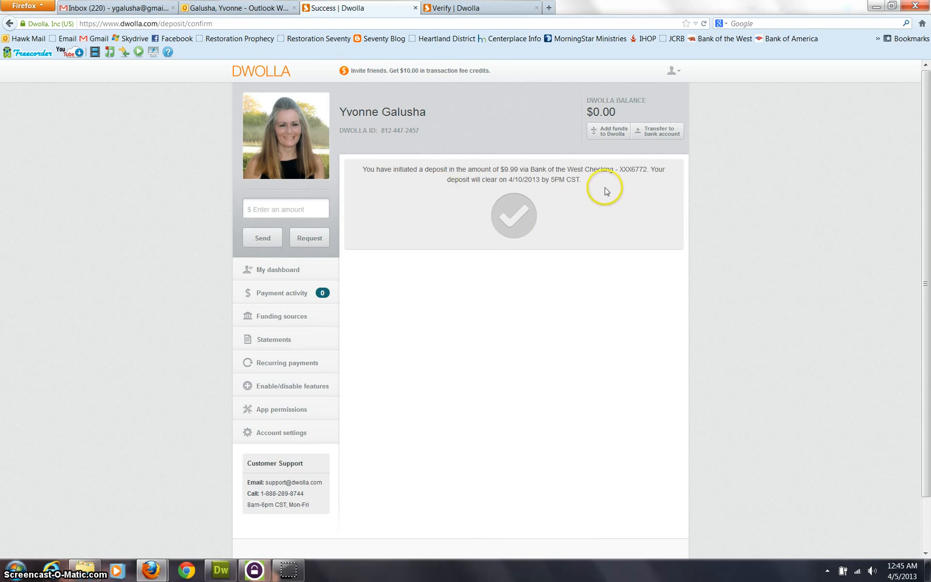
{"action": "mouse_move", "coordinate": [590, 189]}
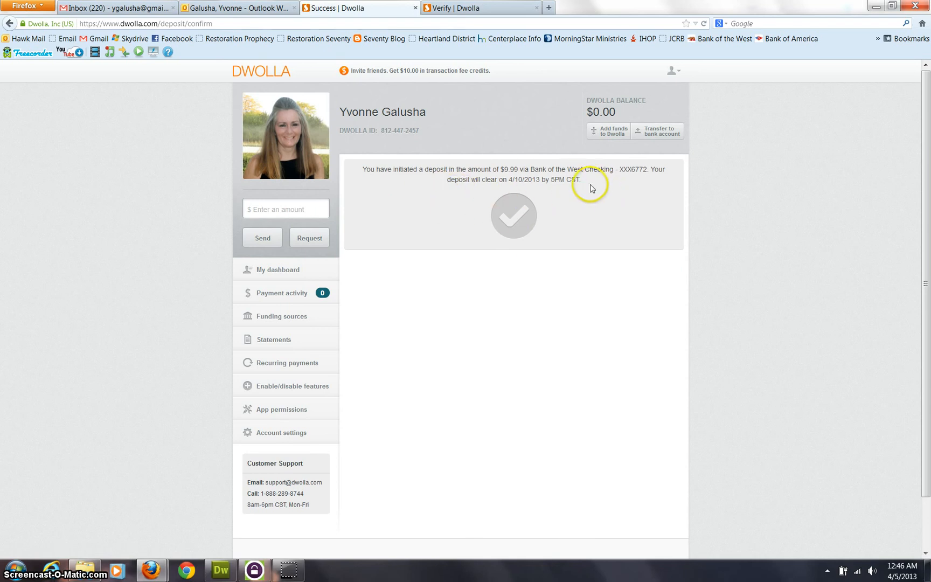
{"action": "mouse_move", "coordinate": [670, 139]}
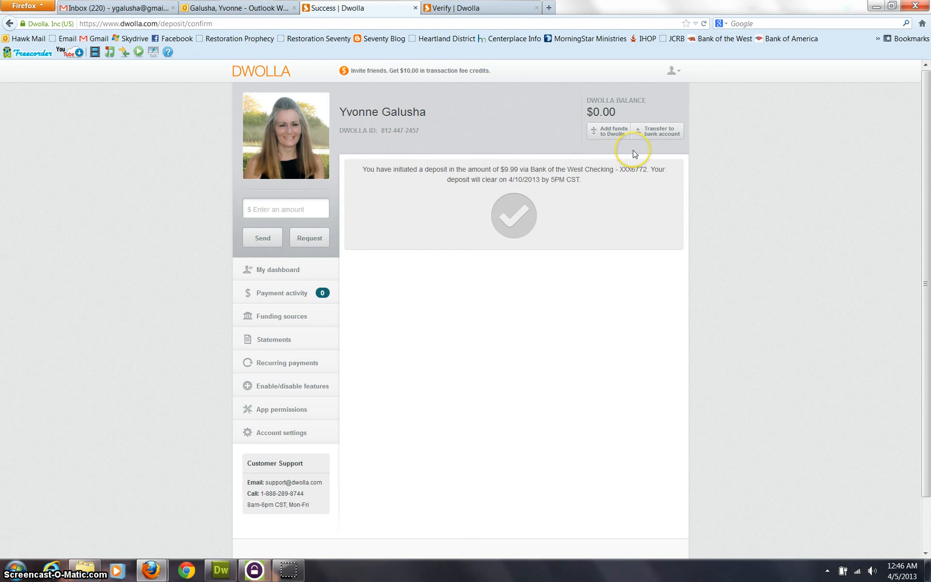
{"action": "mouse_move", "coordinate": [621, 214]}
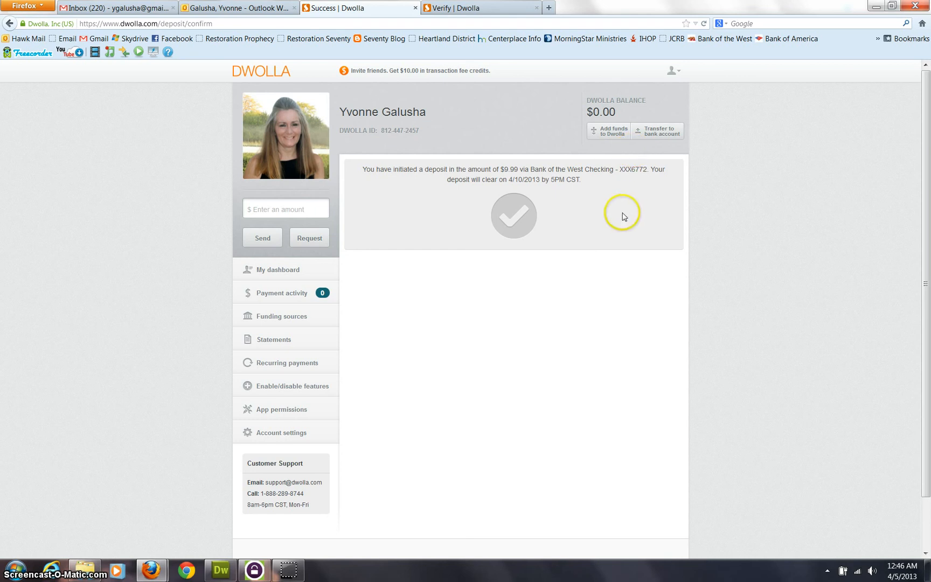
{"action": "mouse_move", "coordinate": [621, 215]}
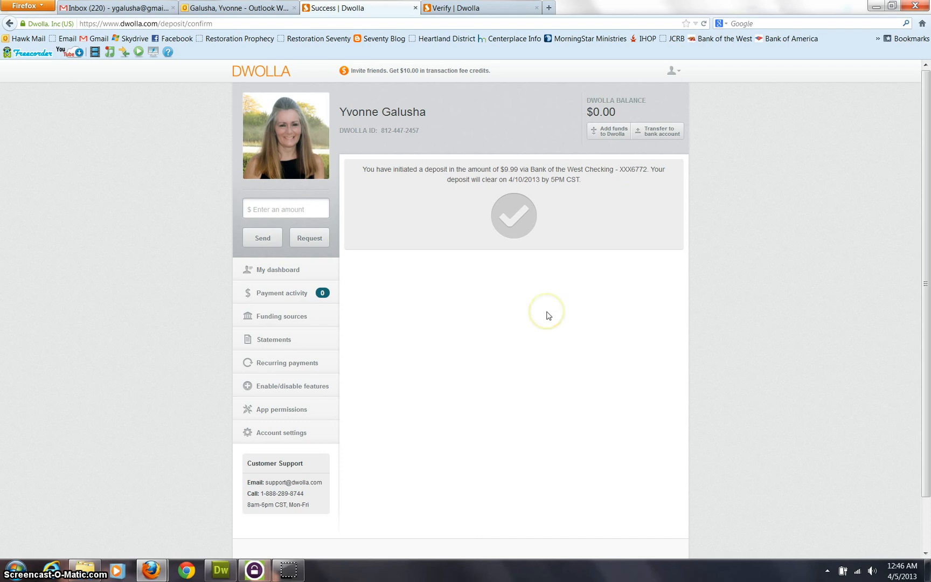
{"action": "mouse_move", "coordinate": [478, 312]}
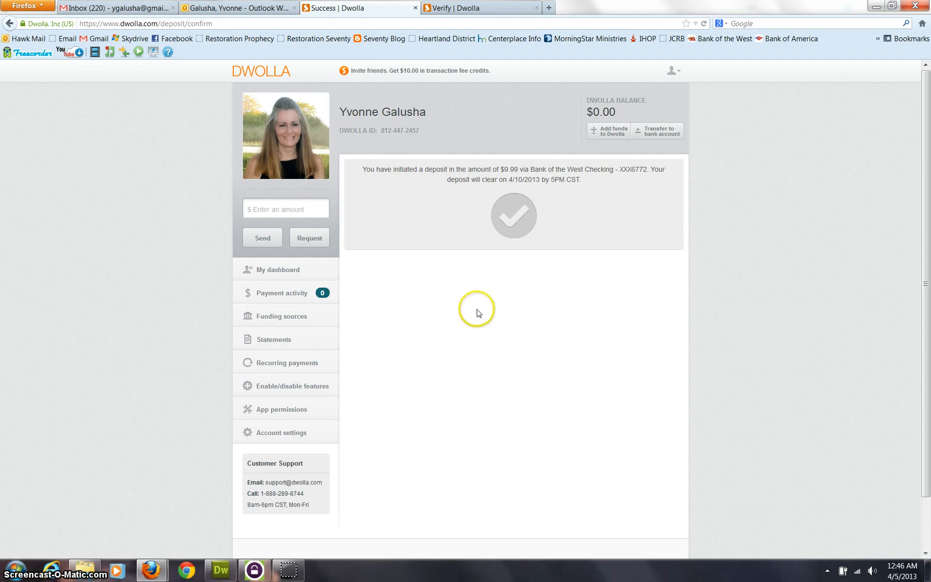
{"action": "mouse_move", "coordinate": [463, 330]}
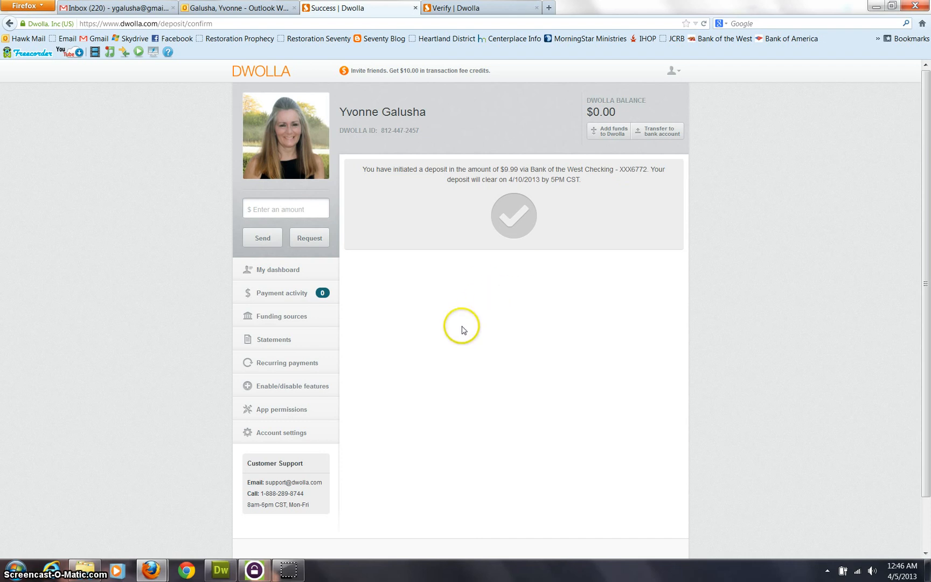
{"action": "mouse_move", "coordinate": [443, 292]}
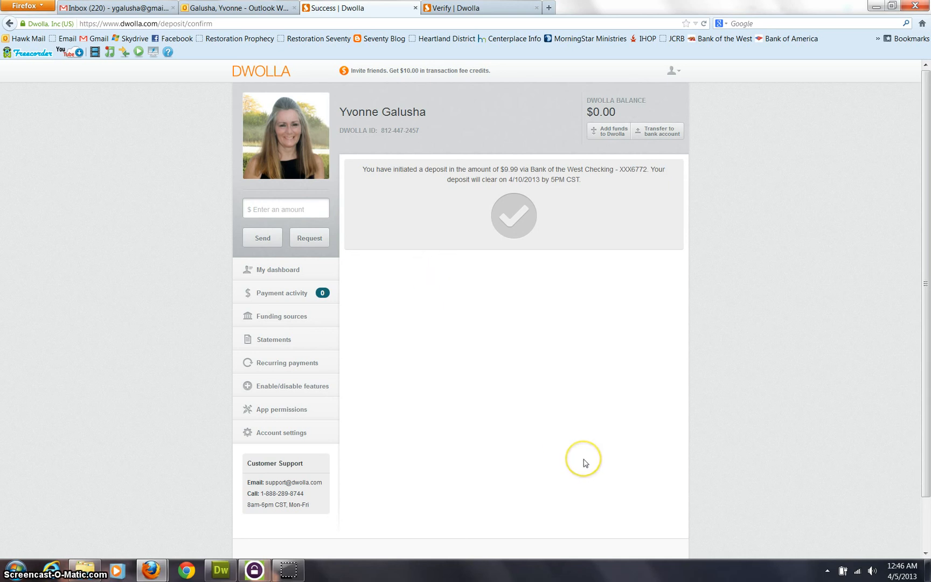
{"action": "mouse_move", "coordinate": [545, 429]}
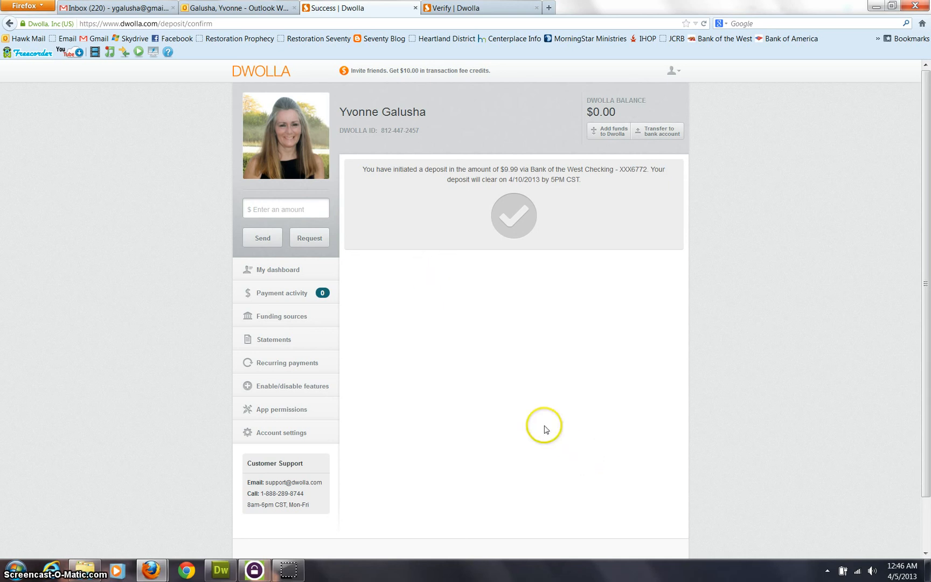
{"action": "mouse_move", "coordinate": [417, 342]}
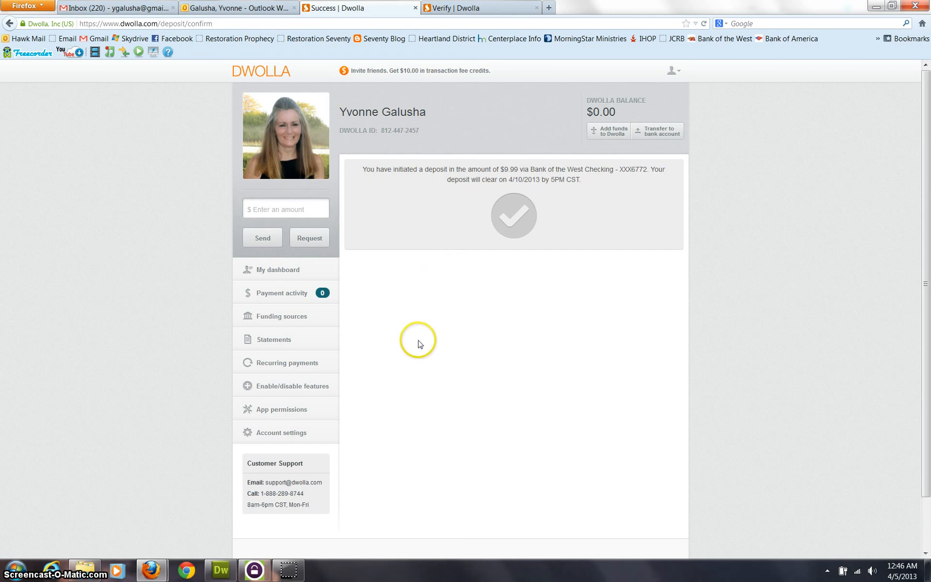
{"action": "mouse_move", "coordinate": [289, 362]}
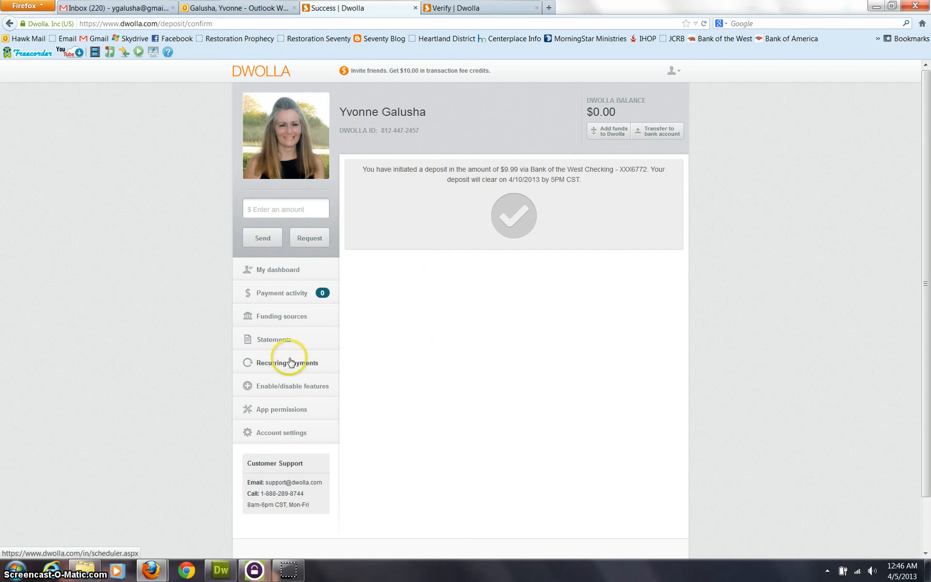
{"action": "mouse_move", "coordinate": [290, 363]}
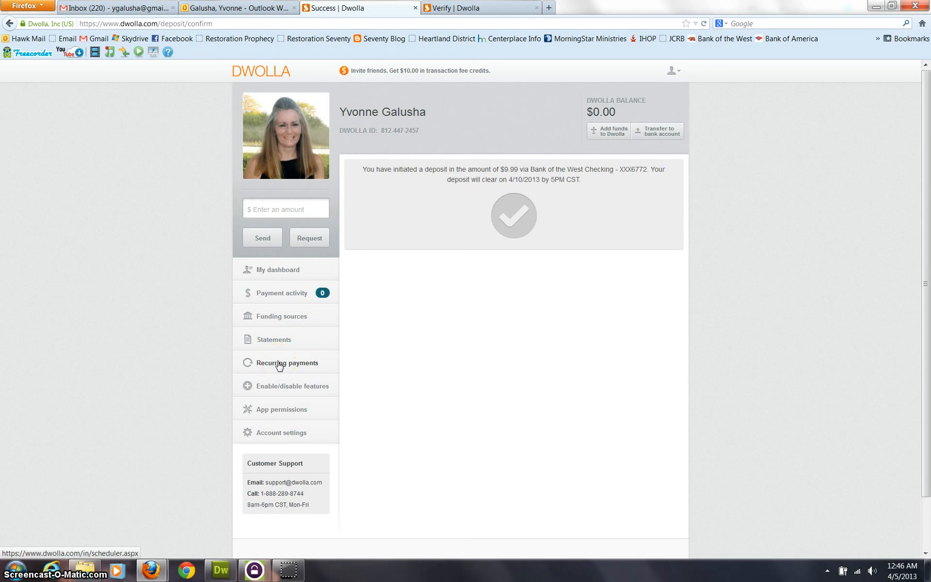
- Go to Recurring payments and start scheduling a new recurring payment
{"action": "left_click", "coordinate": [290, 362]}
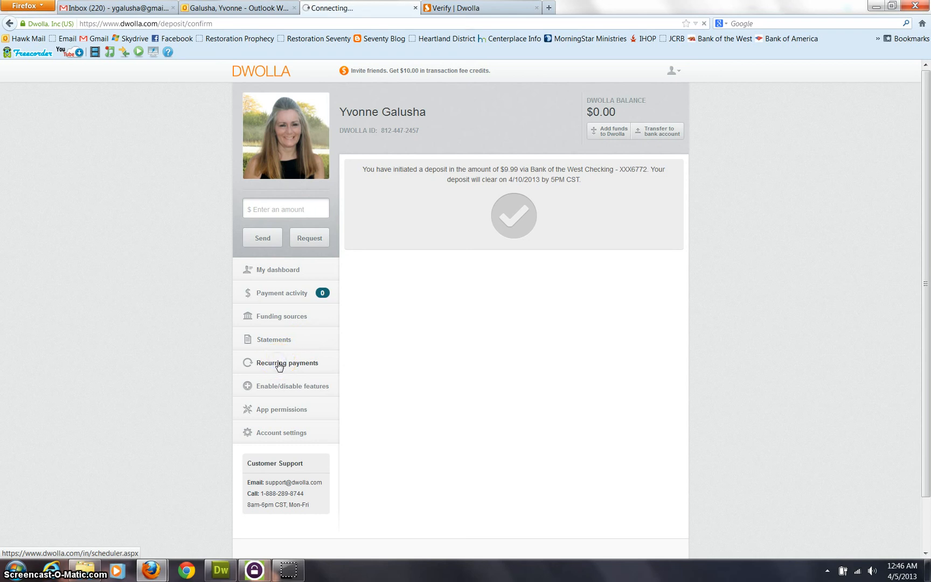
{"action": "left_click", "coordinate": [284, 363]}
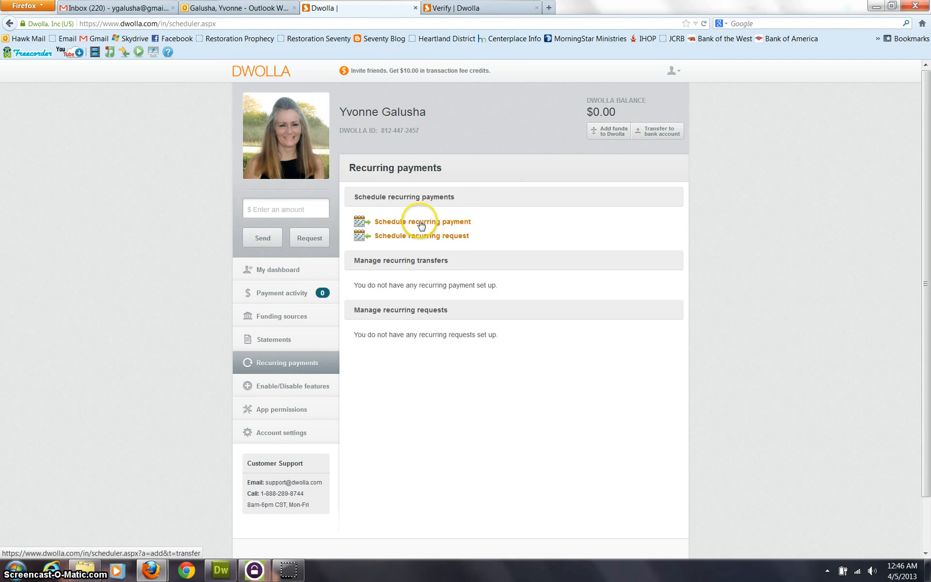
{"action": "left_click", "coordinate": [421, 222]}
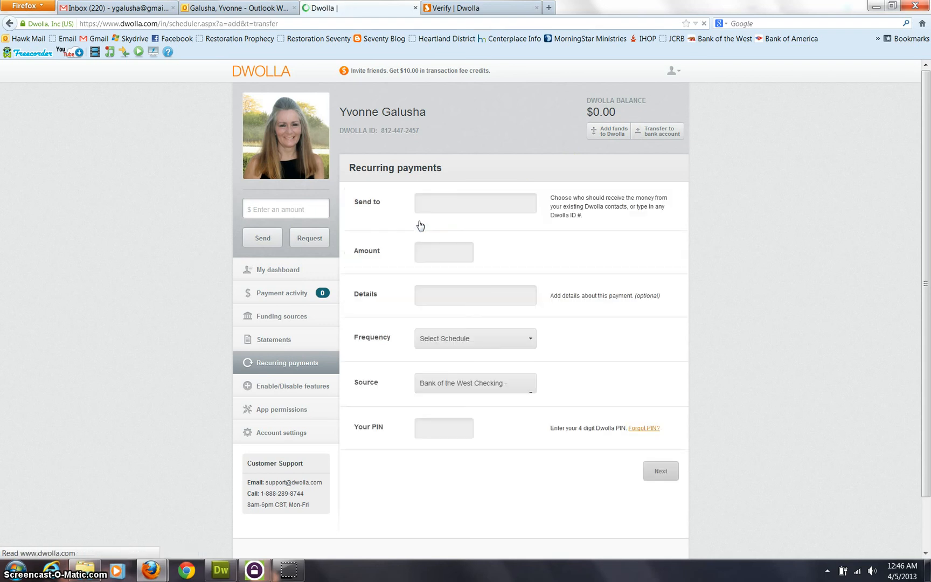
{"action": "left_click", "coordinate": [474, 203]}
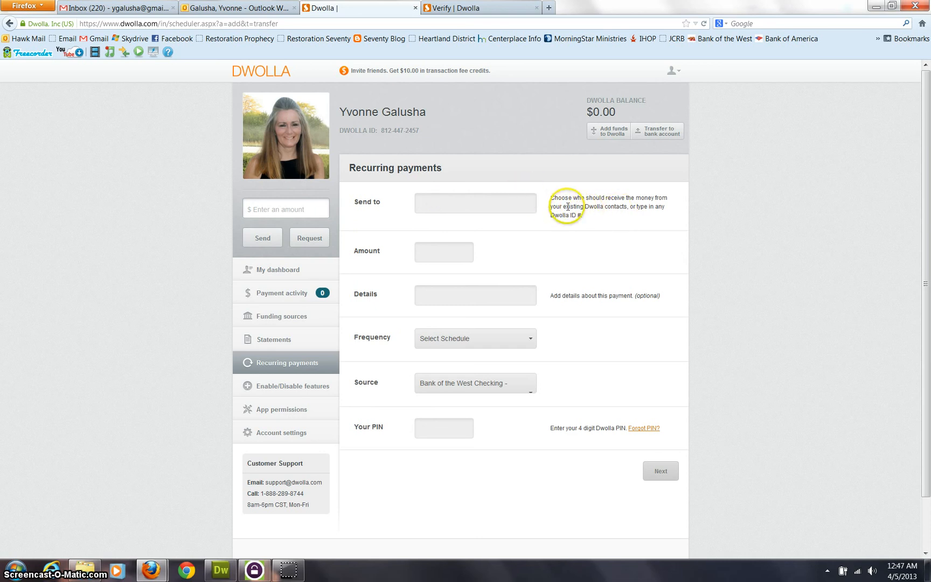
{"action": "left_click", "coordinate": [474, 203]}
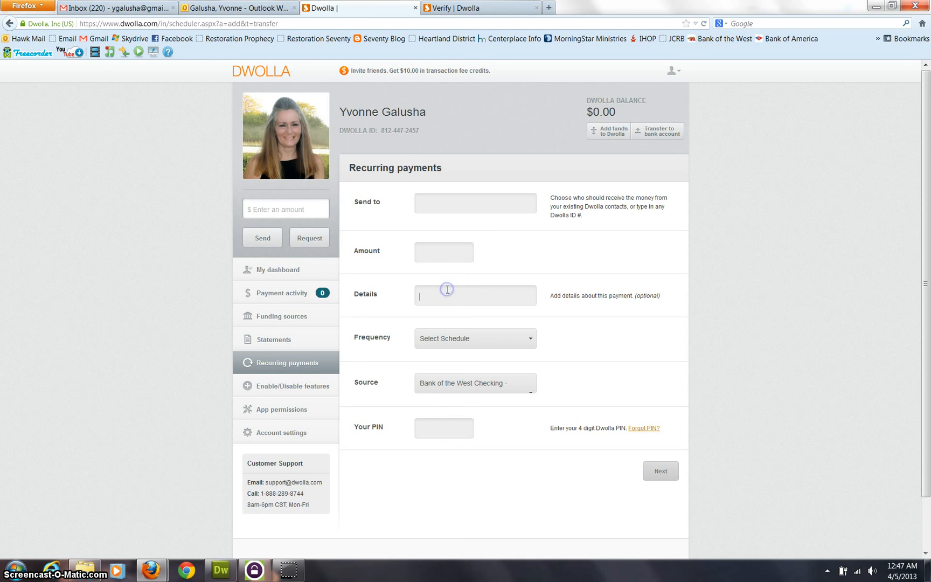
{"action": "mouse_move", "coordinate": [522, 342]}
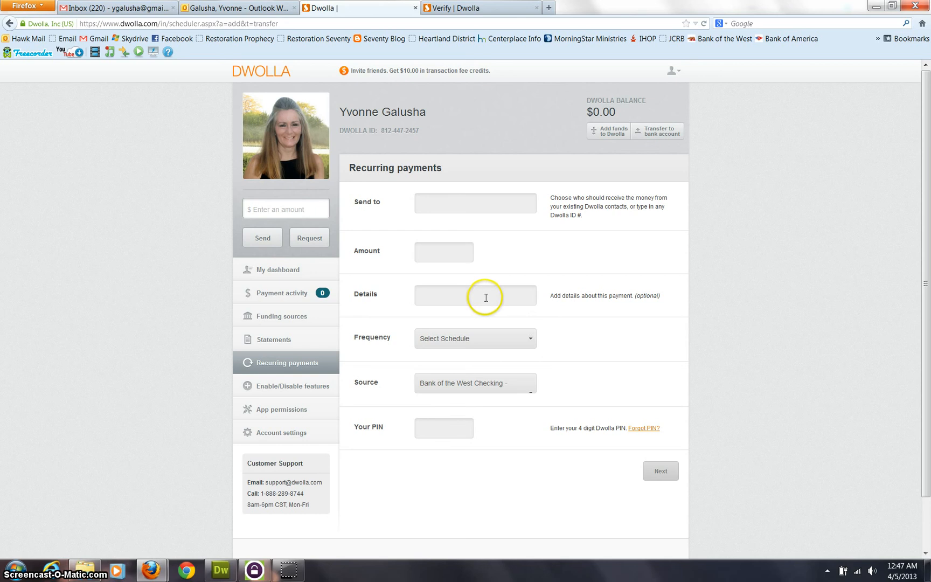
{"action": "left_click", "coordinate": [475, 339]}
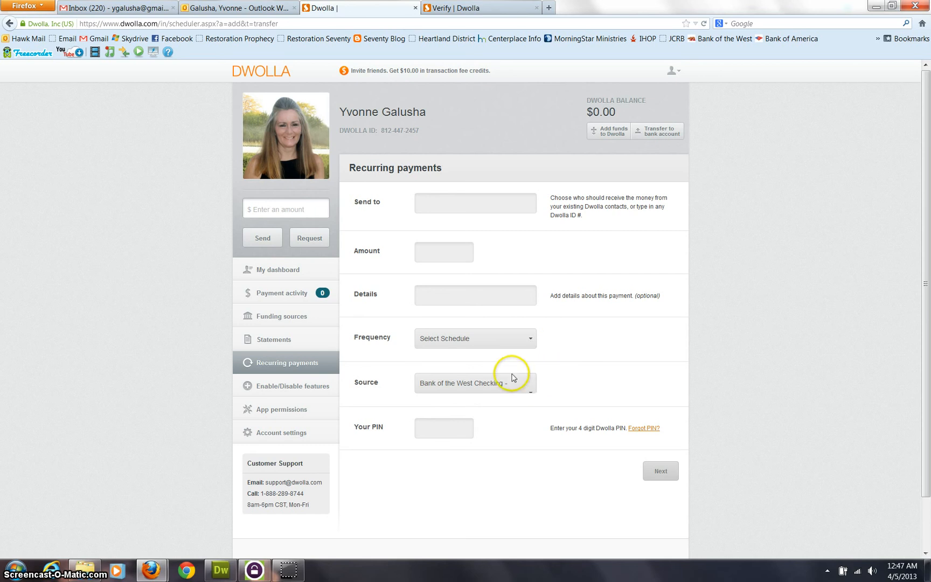
{"action": "mouse_move", "coordinate": [517, 397]}
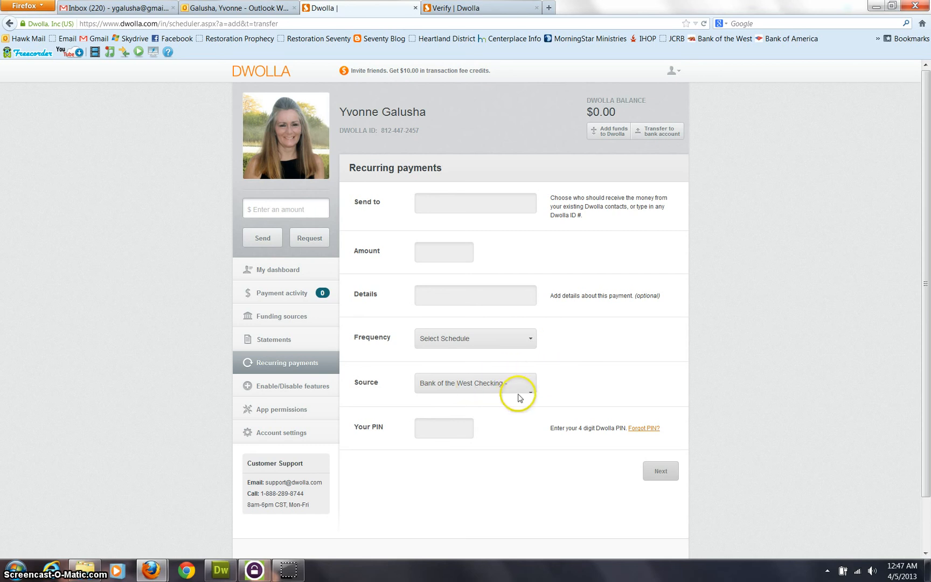